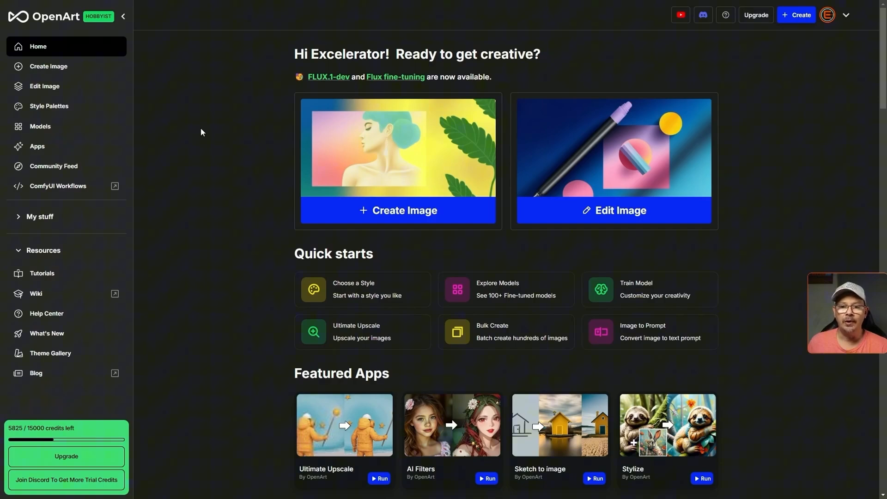
pyautogui.moveTo(66, 225)
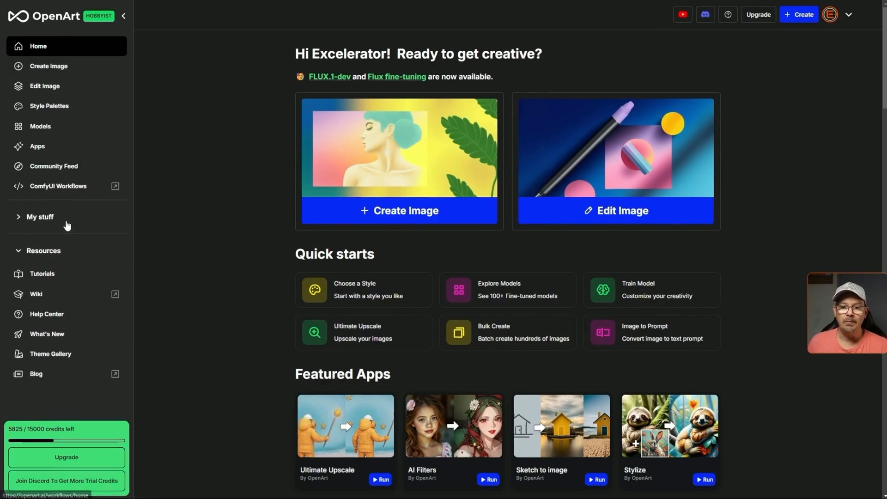
# - Expand My stuff in the sidebar and go to Trained Models
pyautogui.click(40, 216)
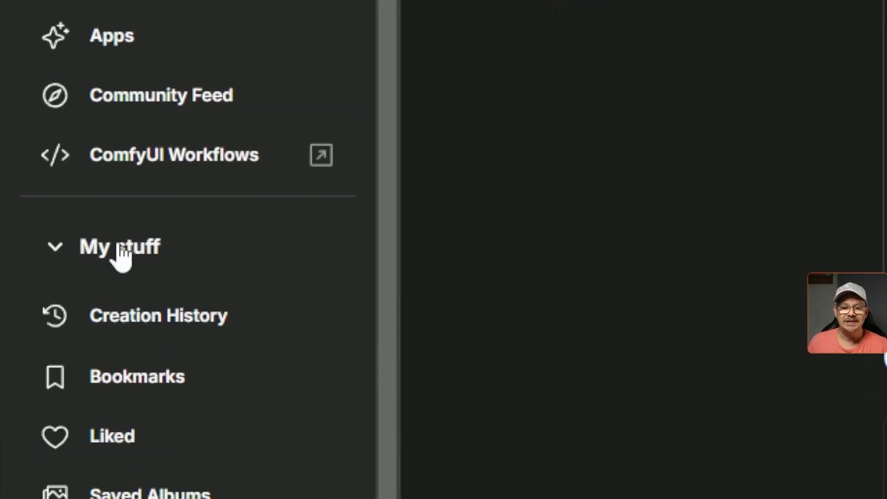
pyautogui.scroll(-3)
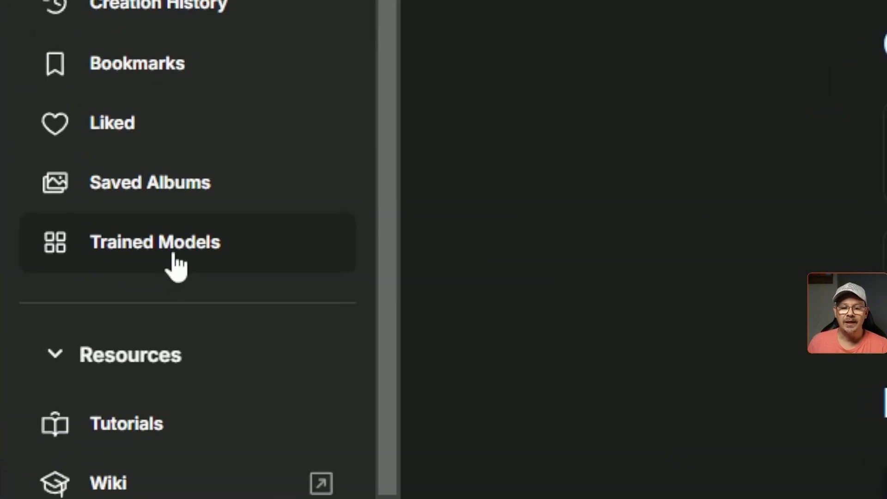
pyautogui.click(155, 242)
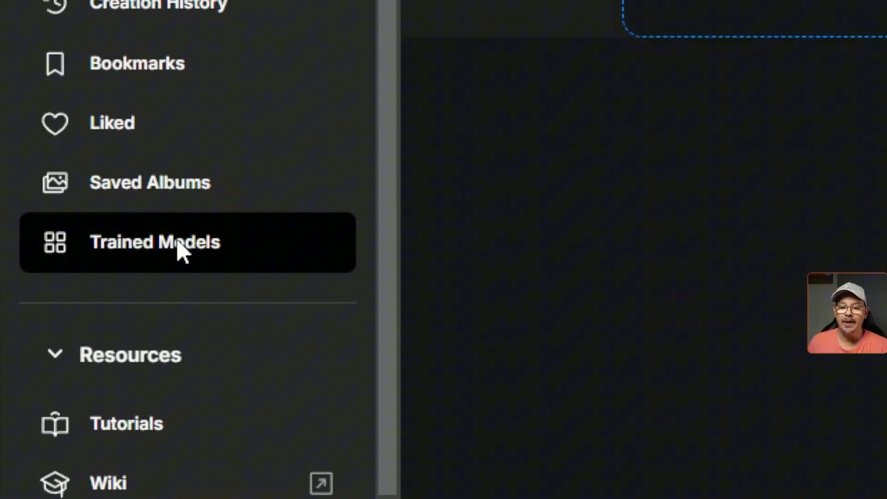
# - Load the My models page listing Candy World, Bob Face Portrait and Bob Face
pyautogui.click(155, 241)
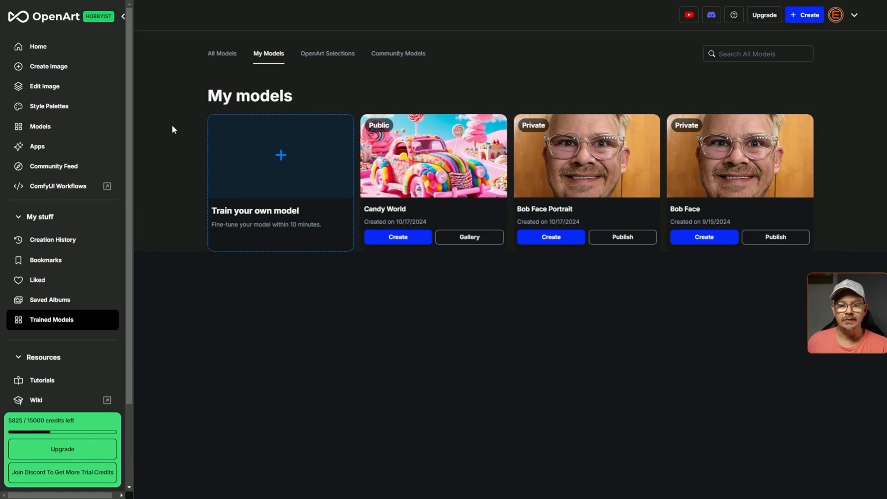
pyautogui.moveTo(291, 165)
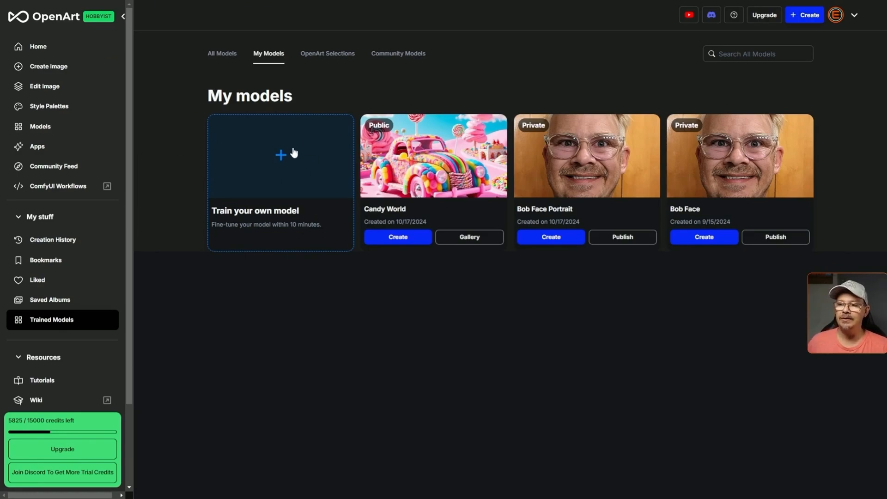
pyautogui.moveTo(530, 140)
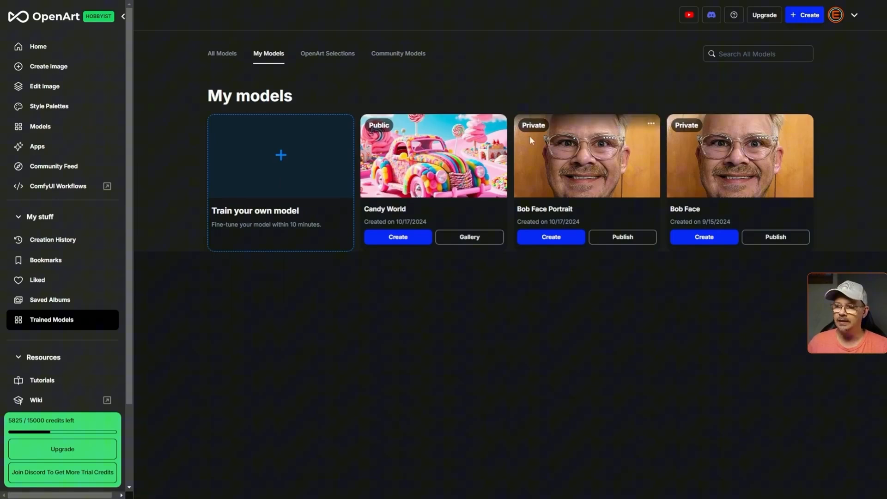
pyautogui.moveTo(647, 164)
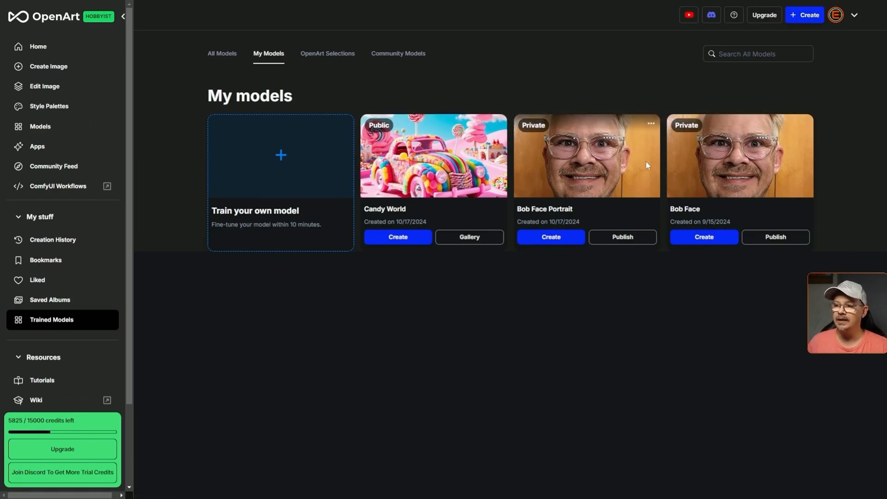
pyautogui.moveTo(668, 173)
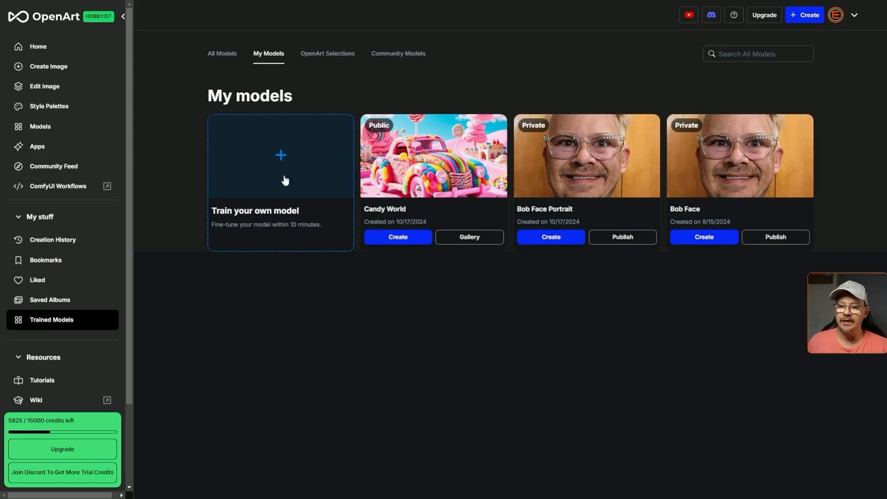
# - Start training a new model from the 'Train your own model' card
pyautogui.click(280, 183)
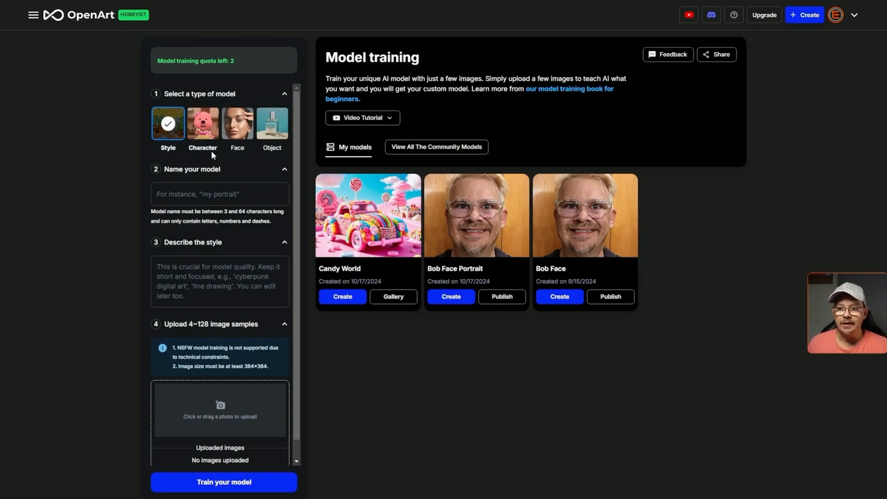
pyautogui.moveTo(260, 149)
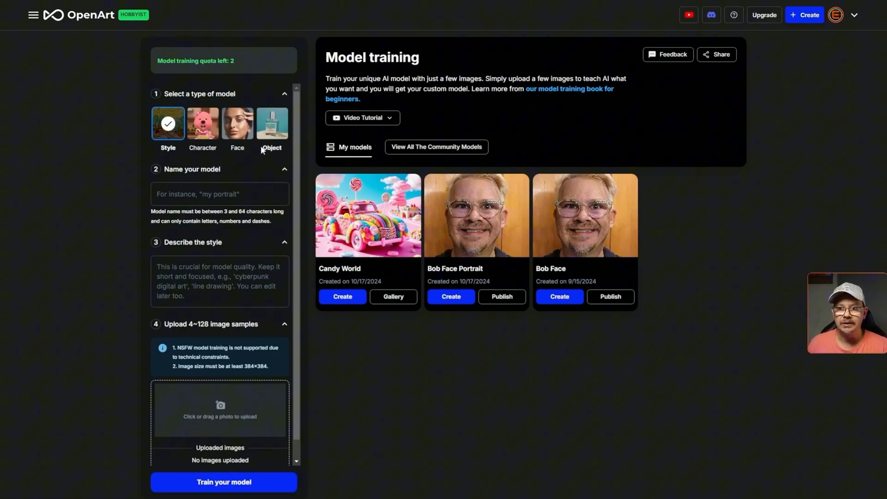
pyautogui.moveTo(130, 147)
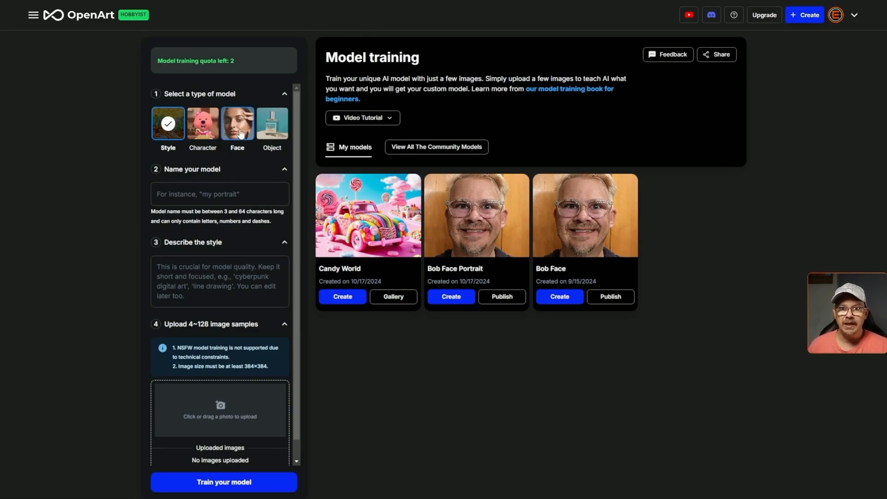
pyautogui.moveTo(245, 160)
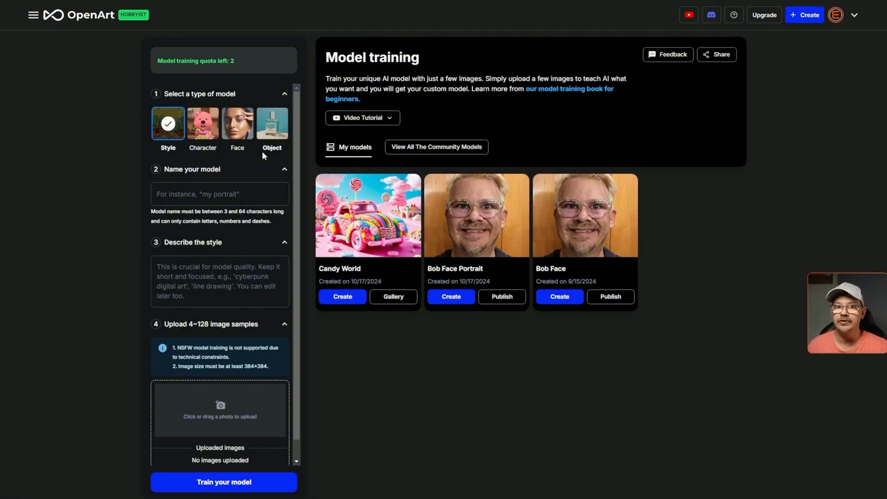
# - Make the new model a Character type named 'Lovable Monster'
pyautogui.click(202, 123)
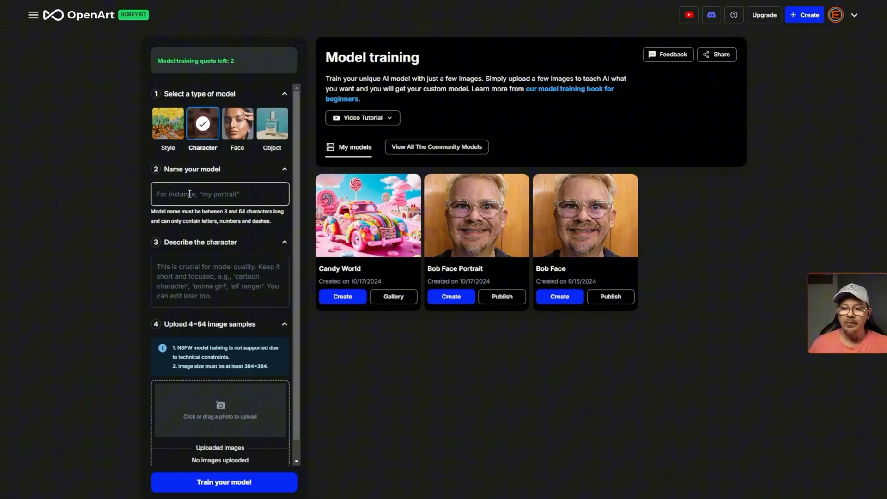
pyautogui.write('Lovable Monster')
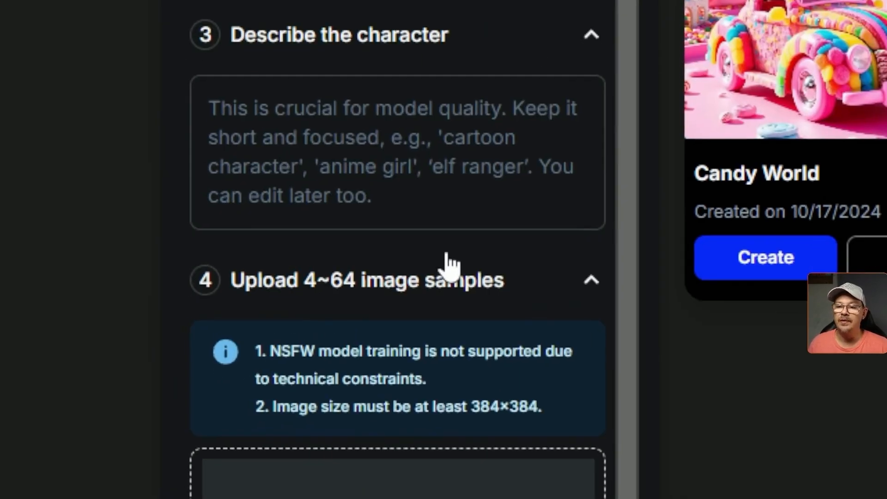
pyautogui.moveTo(450, 254)
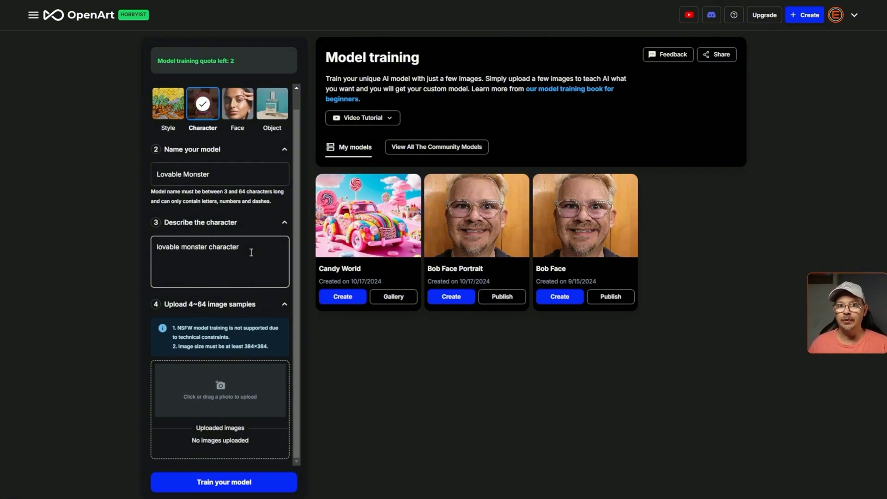
pyautogui.moveTo(210, 318)
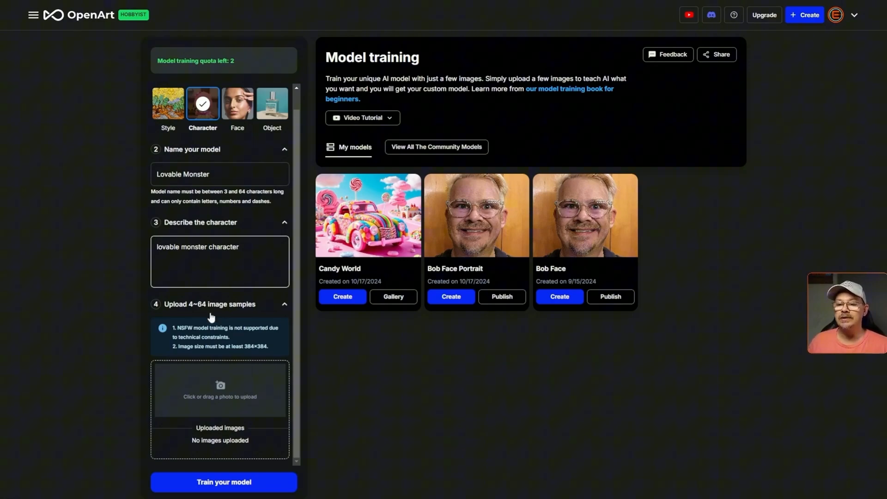
pyautogui.moveTo(232, 322)
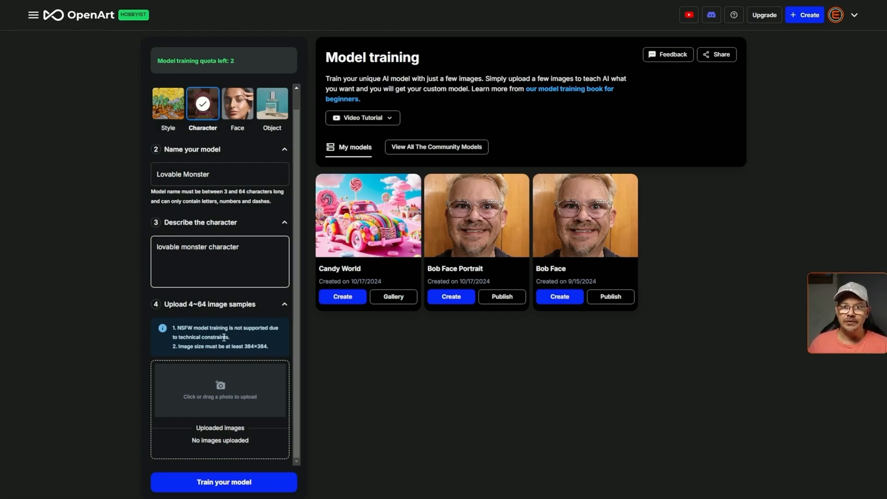
pyautogui.moveTo(214, 336)
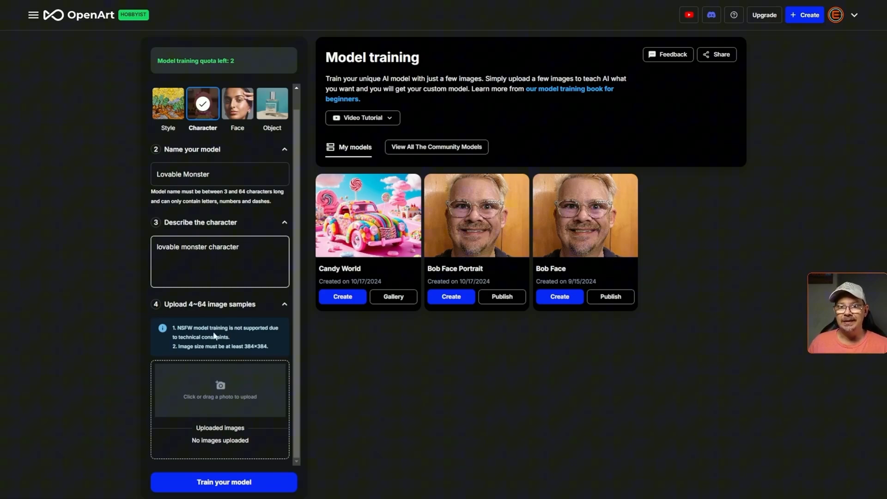
pyautogui.moveTo(279, 348)
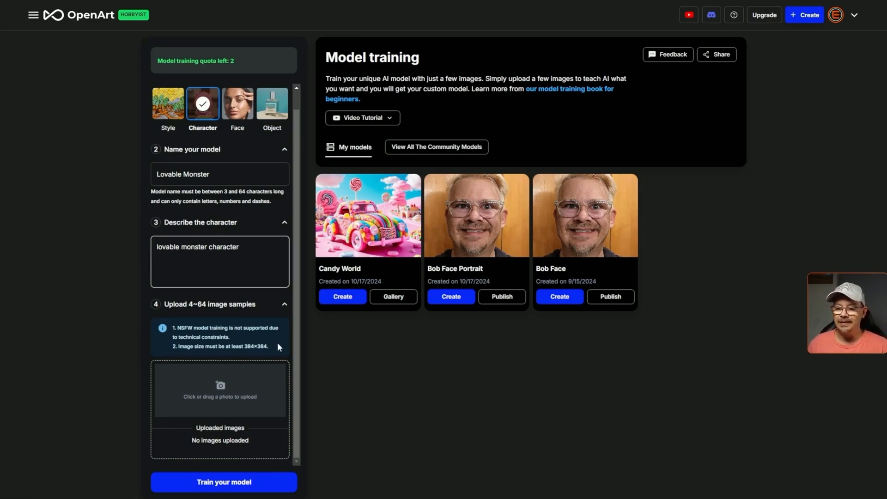
# - Submit the Lovable Monster model with its sample images for training
pyautogui.click(33, 15)
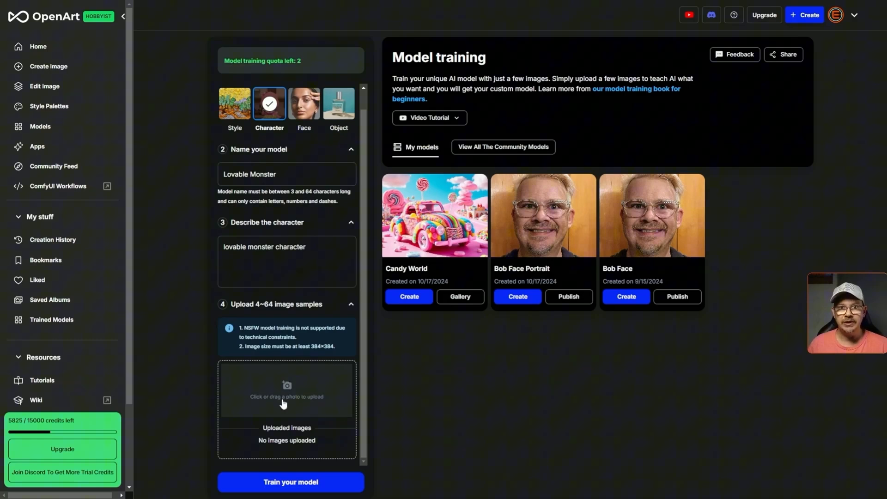
pyautogui.moveTo(301, 405)
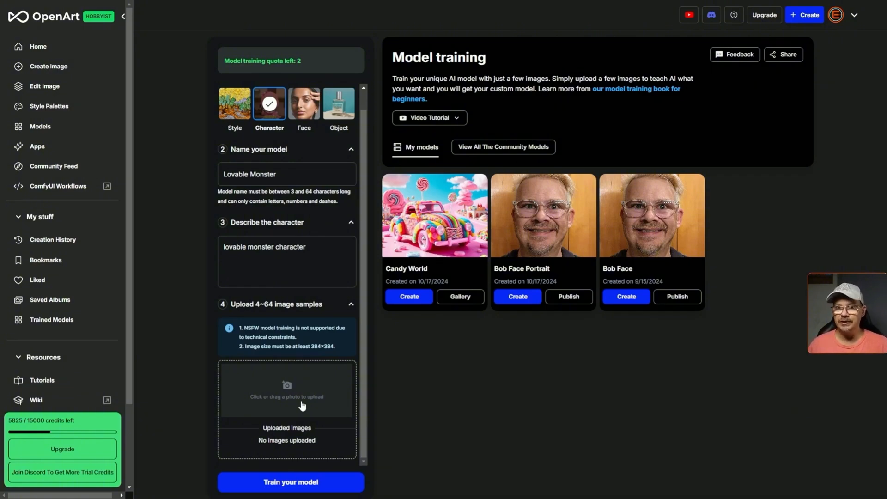
pyautogui.moveTo(33, 321)
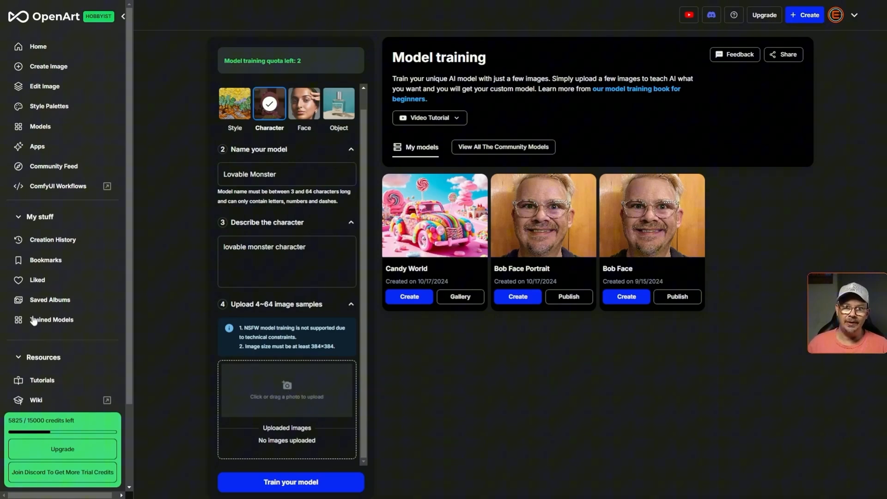
pyautogui.moveTo(334, 435)
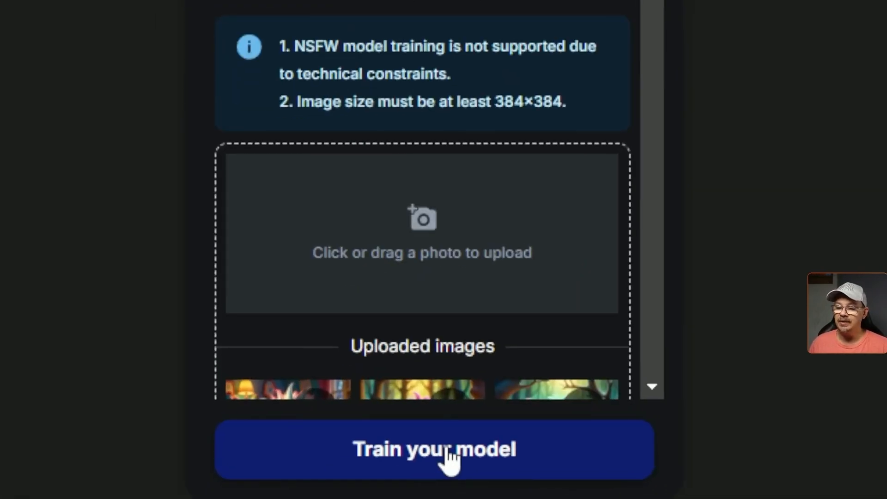
pyautogui.click(434, 449)
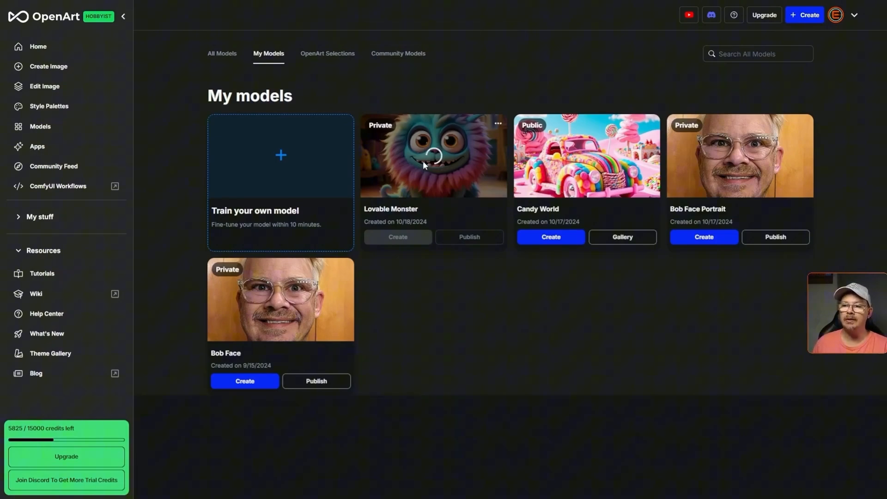
pyautogui.moveTo(432, 334)
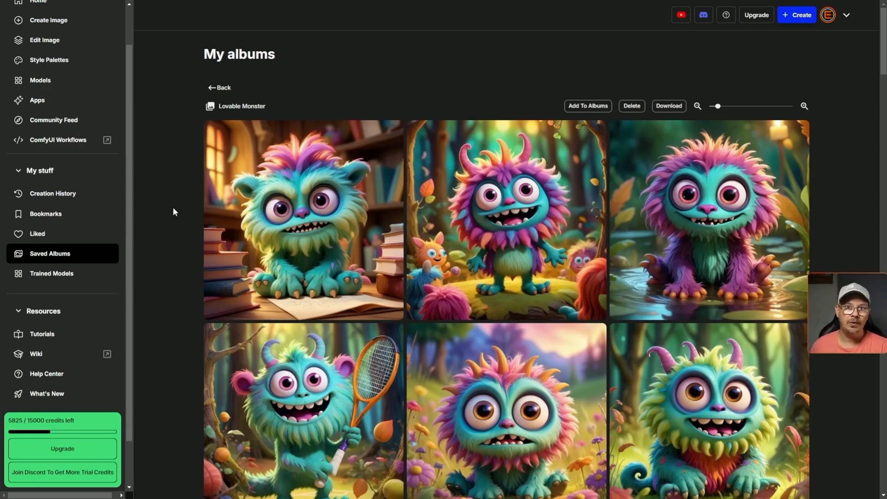
# - Browse the saved monster album, then return to the Trained Models list
pyautogui.scroll(-3)
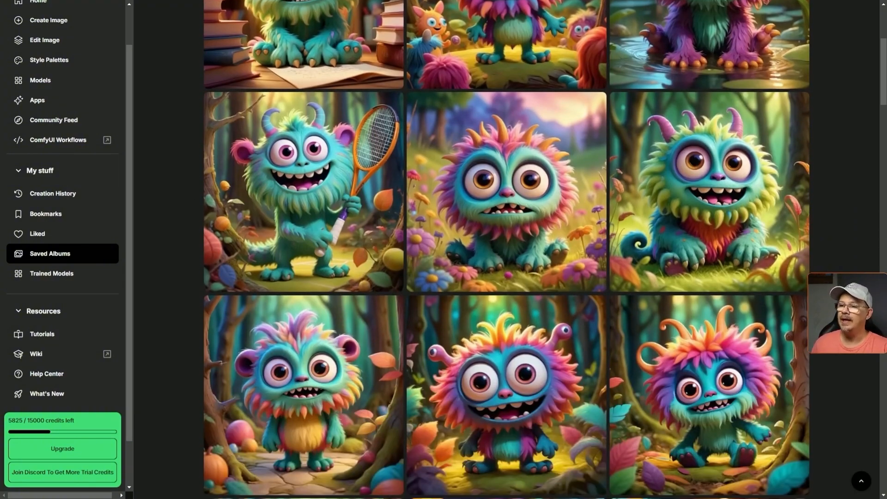
pyautogui.scroll(-3)
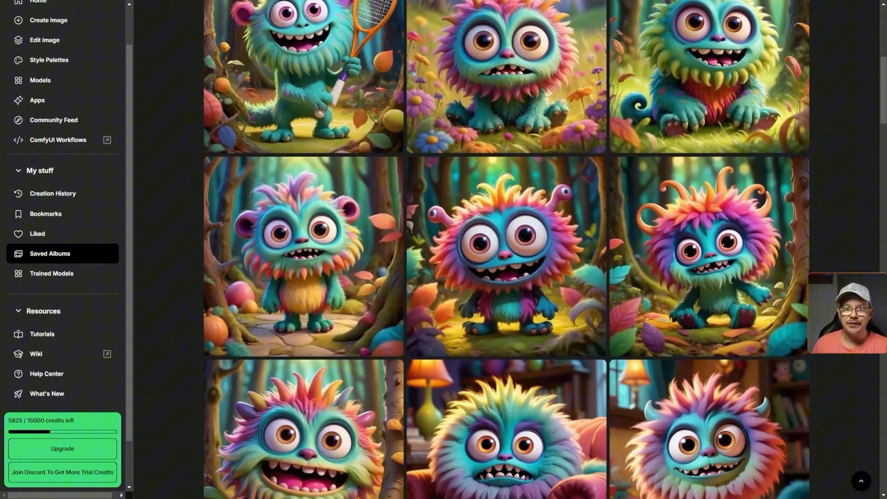
pyautogui.scroll(-3)
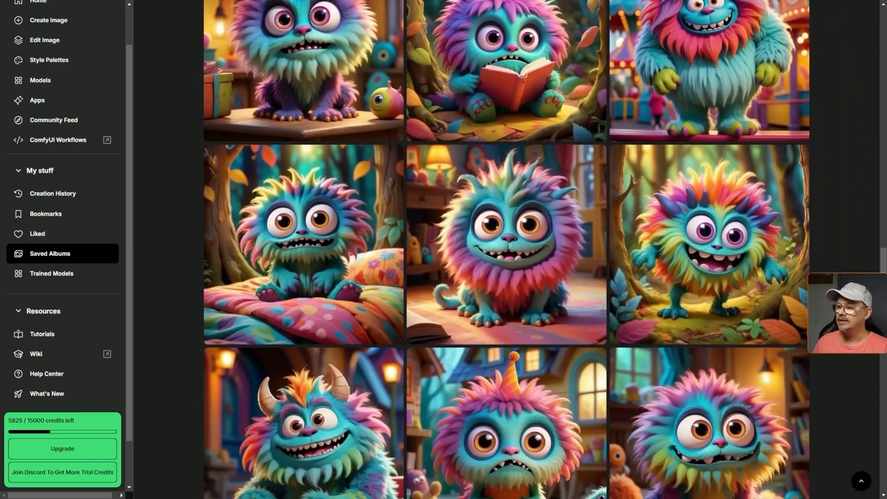
pyautogui.scroll(-3)
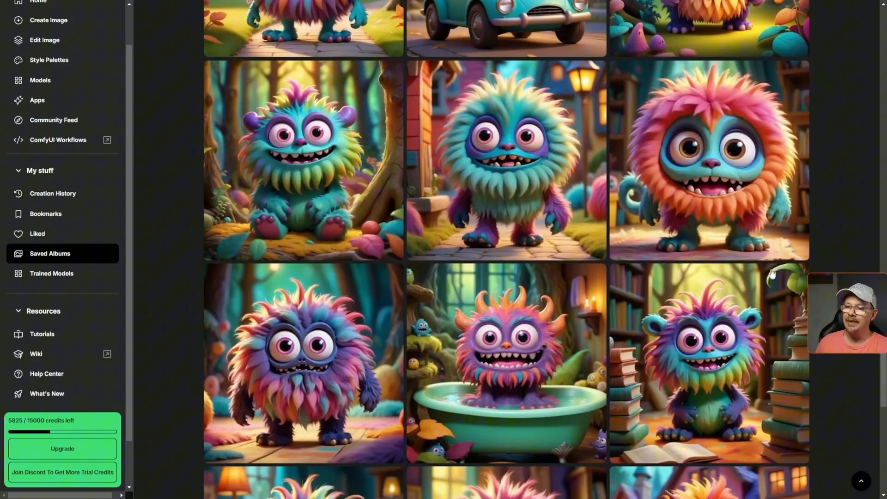
pyautogui.moveTo(524, 146)
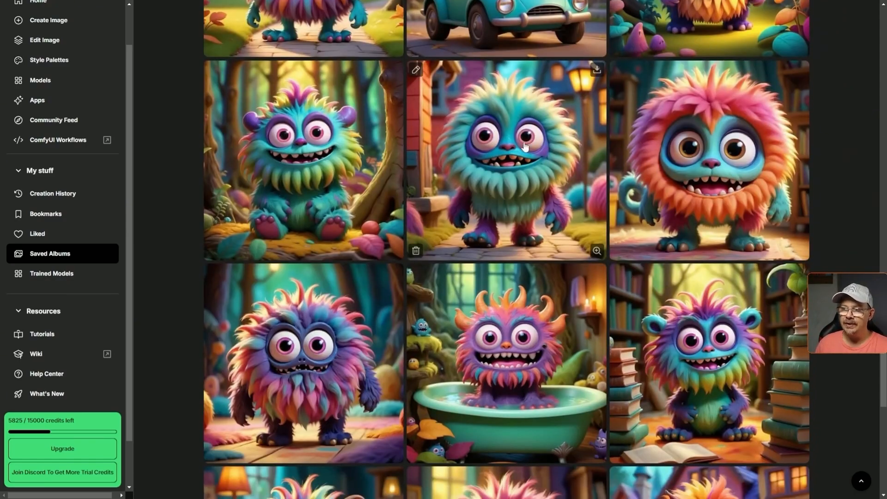
pyautogui.moveTo(712, 130)
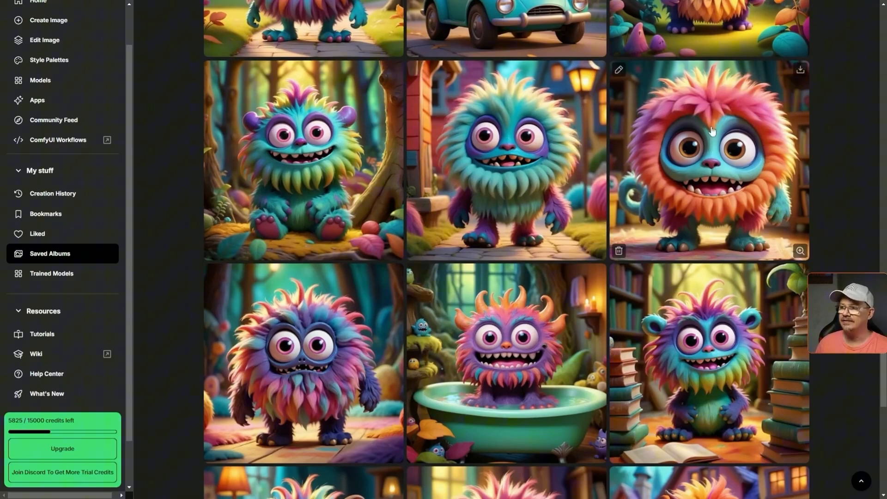
pyautogui.scroll(-3)
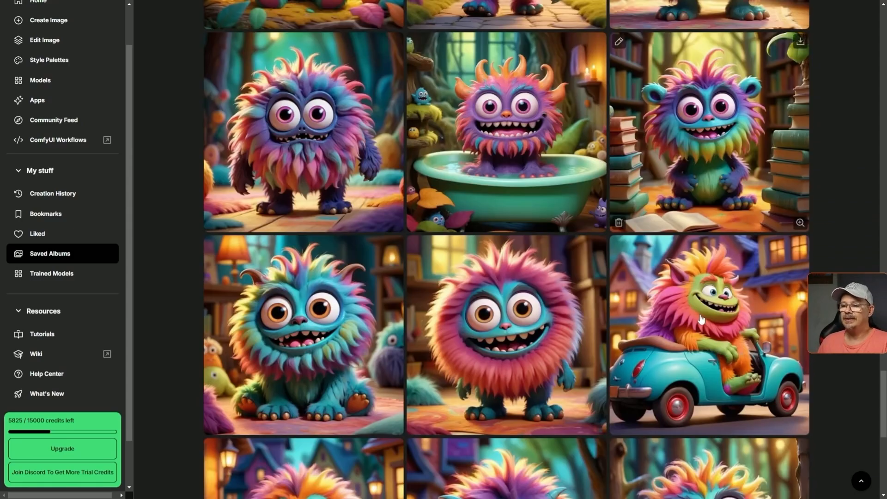
pyautogui.scroll(-3)
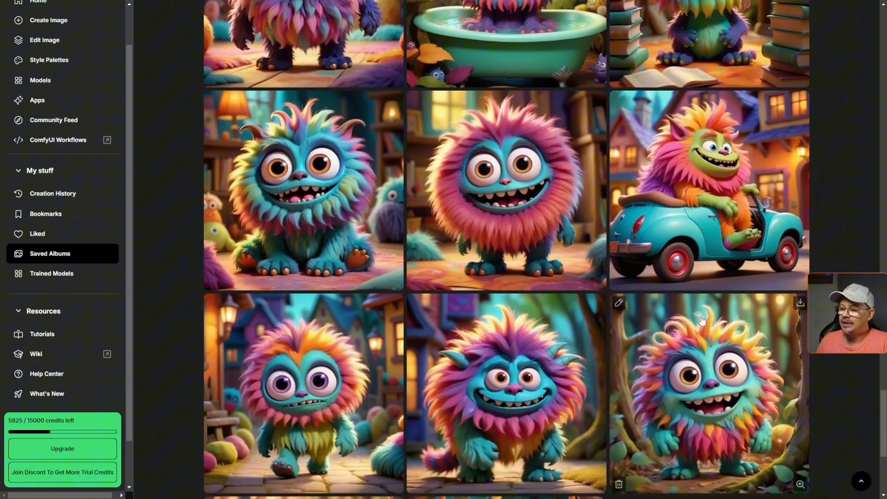
pyautogui.scroll(-3)
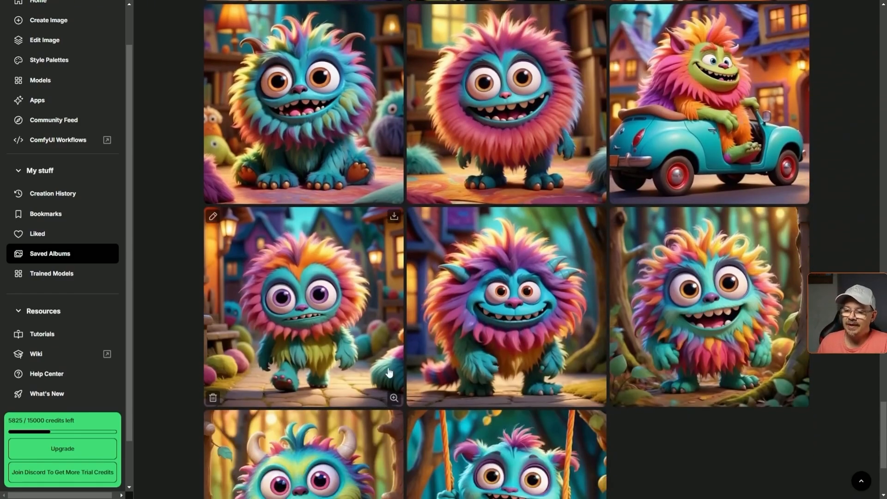
pyautogui.scroll(-3)
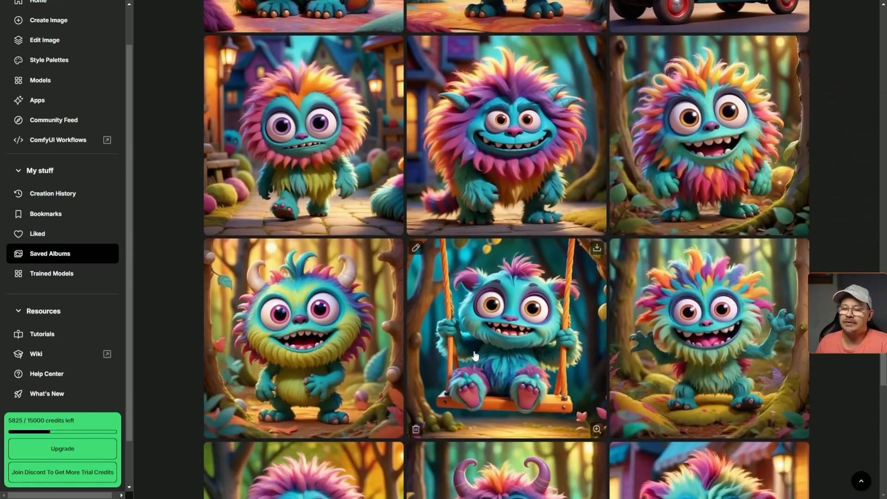
pyautogui.moveTo(351, 162)
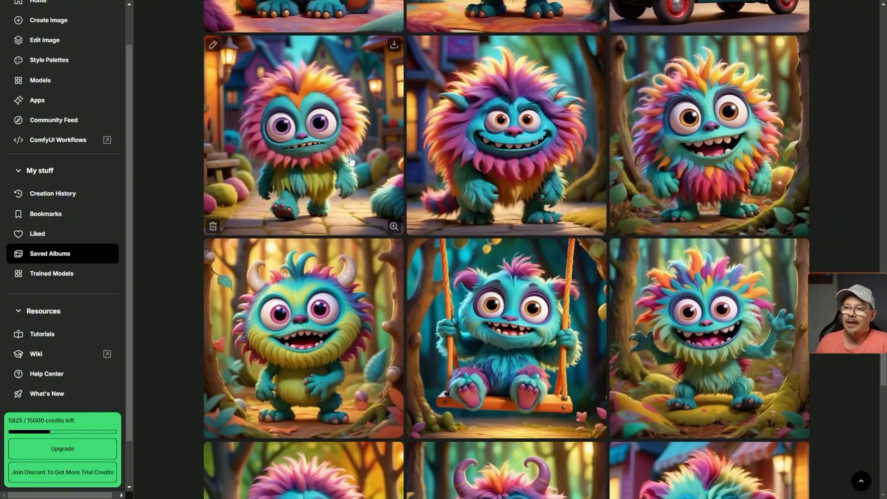
pyautogui.moveTo(311, 256)
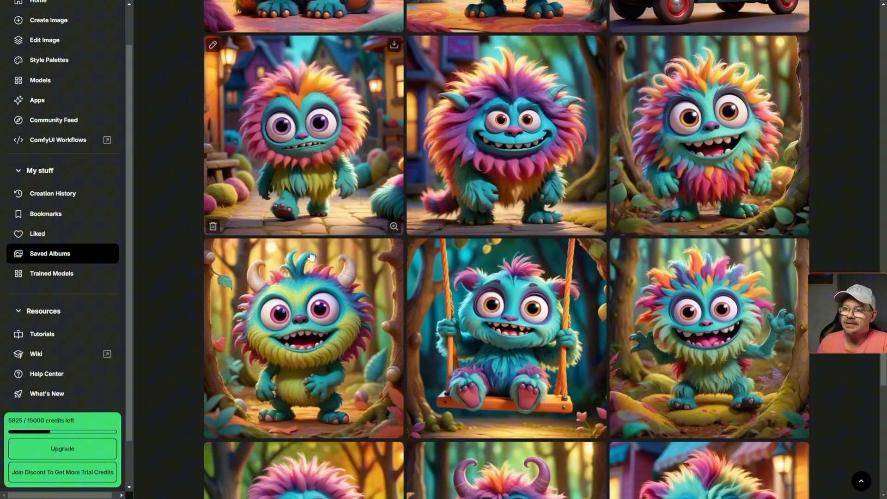
pyautogui.moveTo(521, 253)
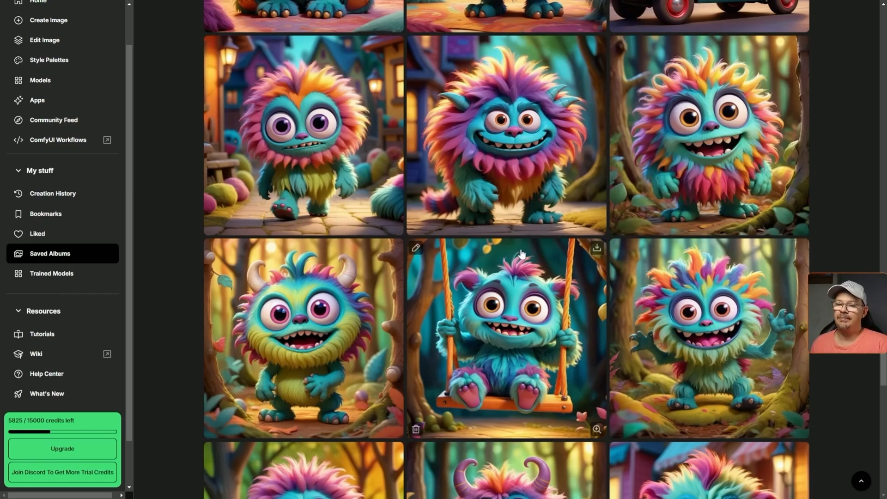
pyautogui.scroll(-3)
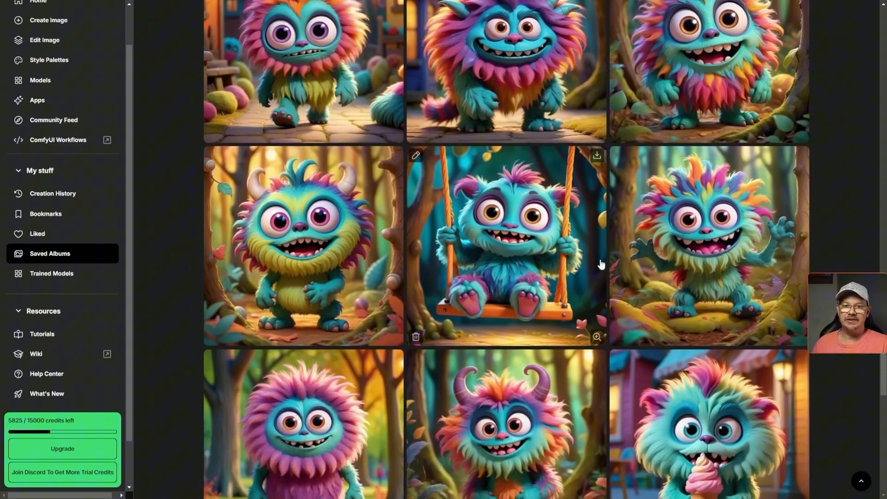
pyautogui.scroll(-3)
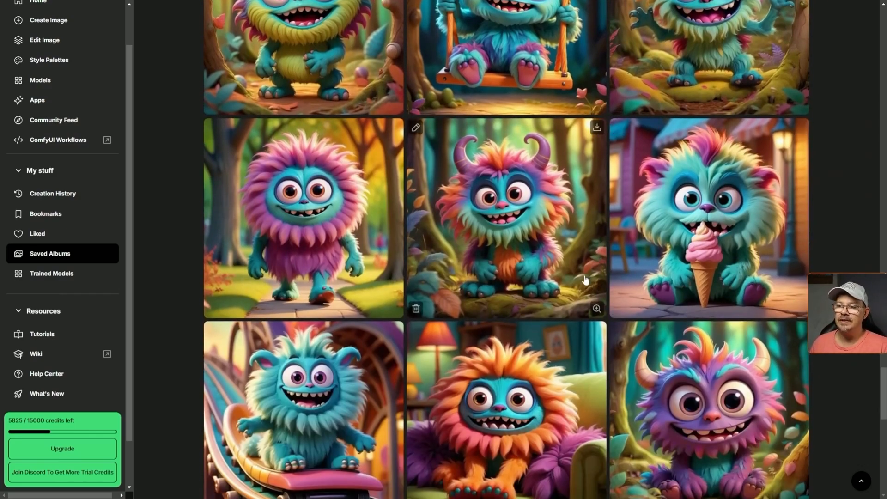
pyautogui.scroll(-3)
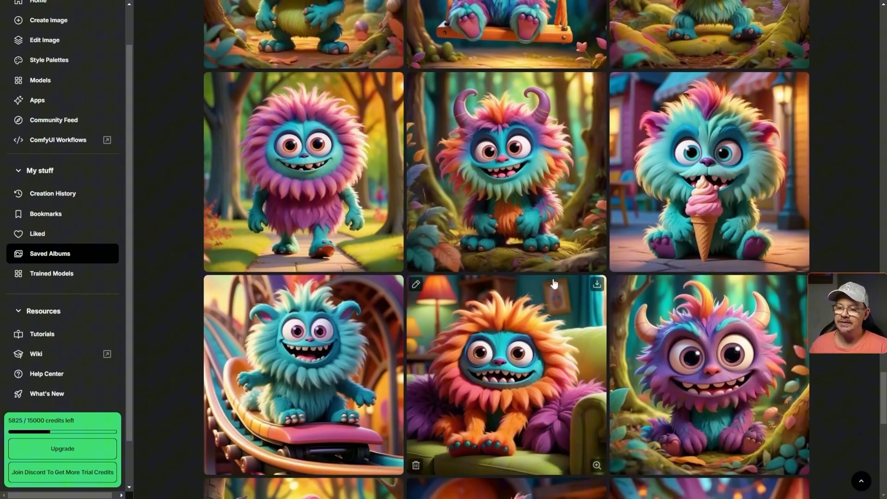
pyautogui.scroll(-3)
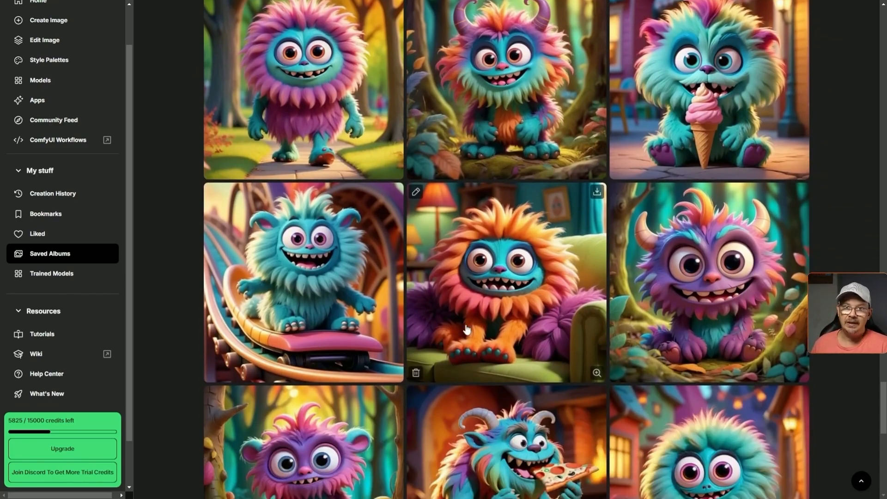
pyautogui.click(39, 79)
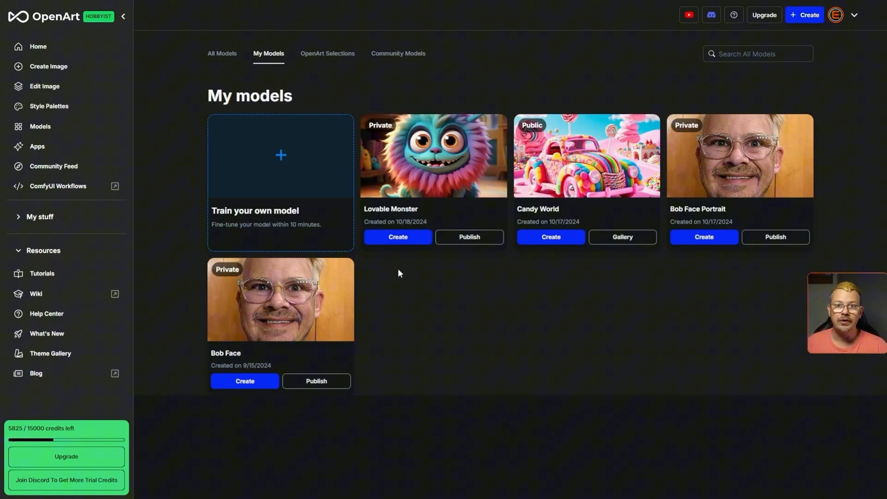
pyautogui.moveTo(400, 249)
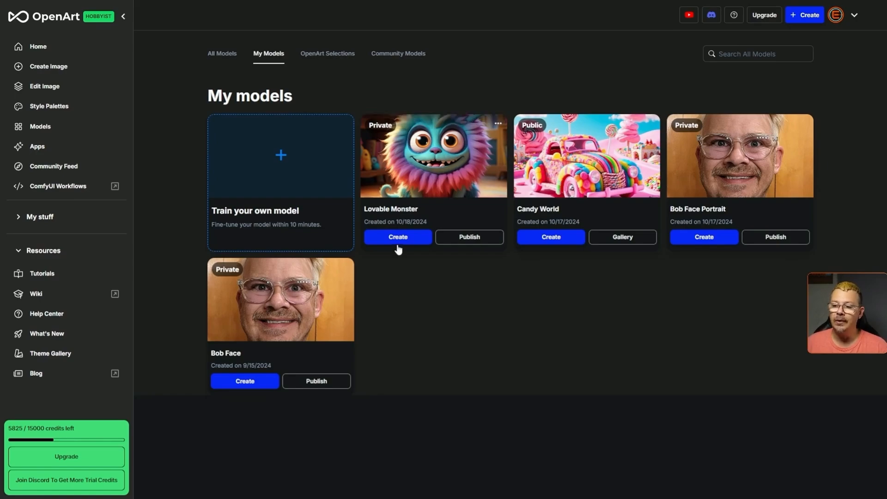
pyautogui.moveTo(398, 236)
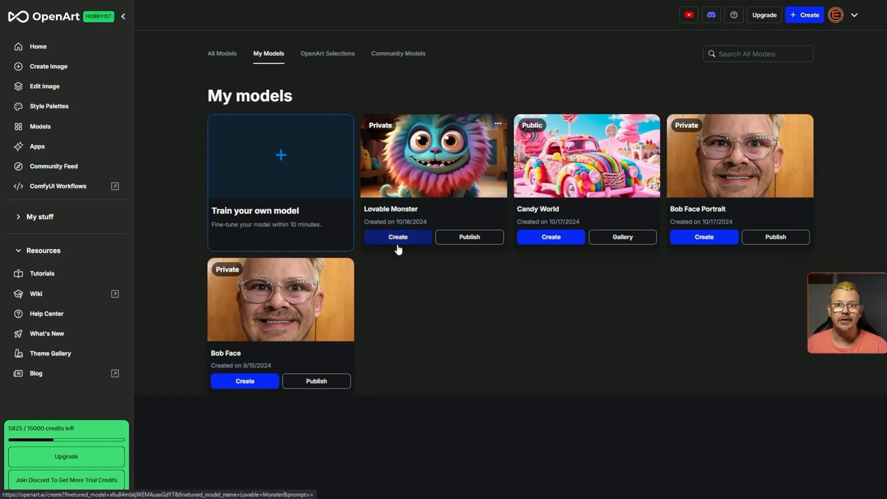
pyautogui.moveTo(400, 310)
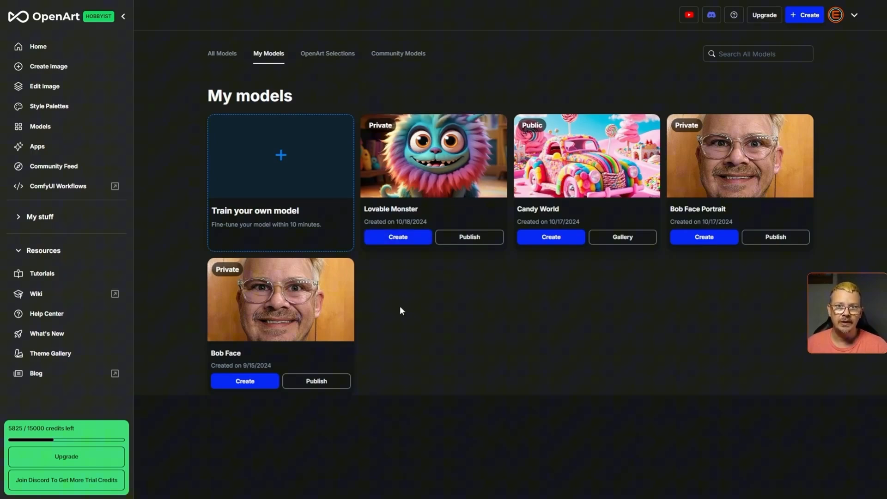
pyautogui.moveTo(354, 248)
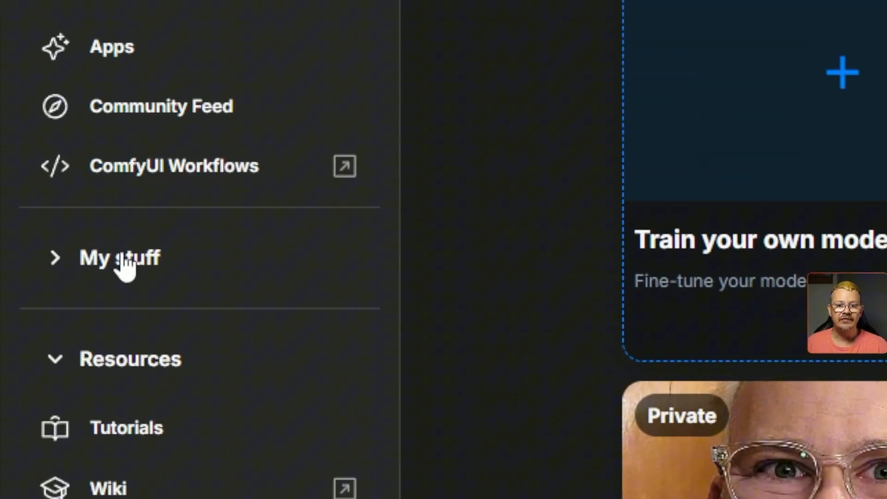
# - From Trained Models, start creating images with the Lovable Monster model
pyautogui.click(120, 257)
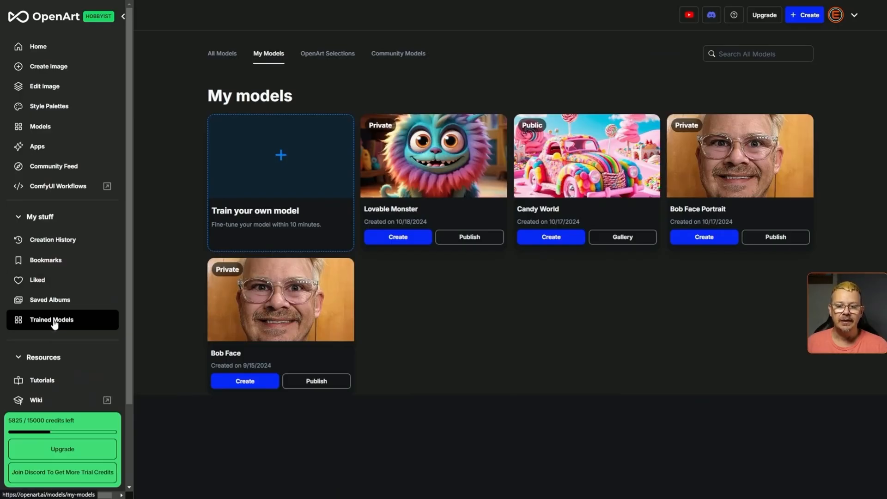
pyautogui.click(40, 216)
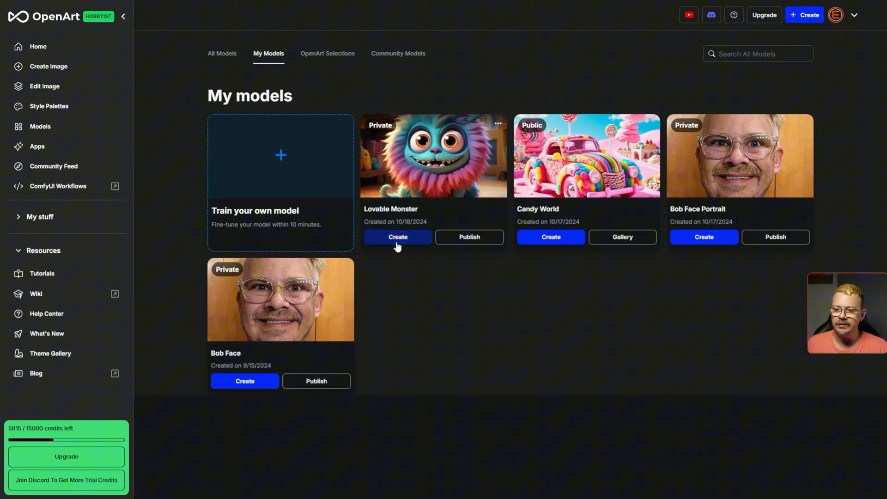
pyautogui.click(397, 237)
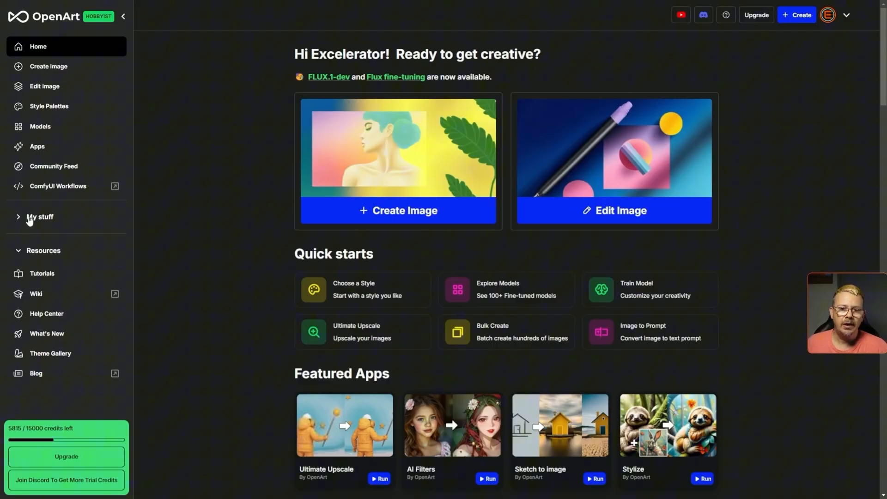
# - Switch the generator's model to the private Lovable Monster from My Models
pyautogui.click(40, 216)
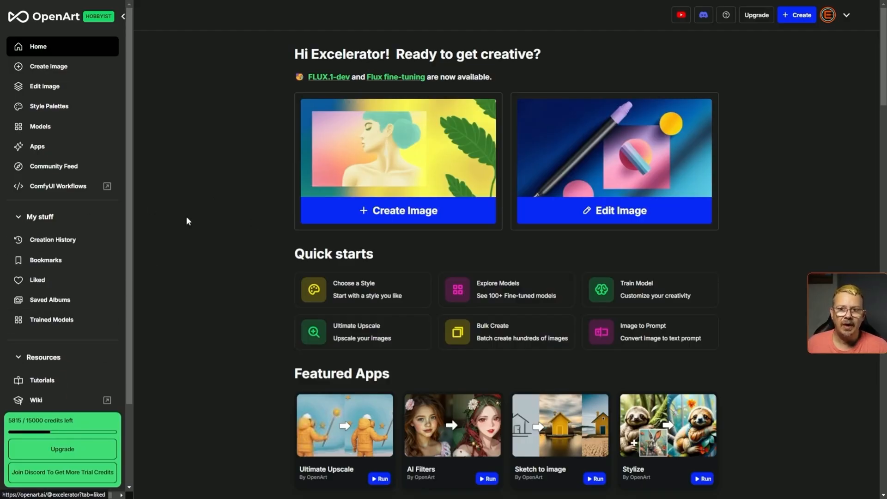
pyautogui.moveTo(367, 216)
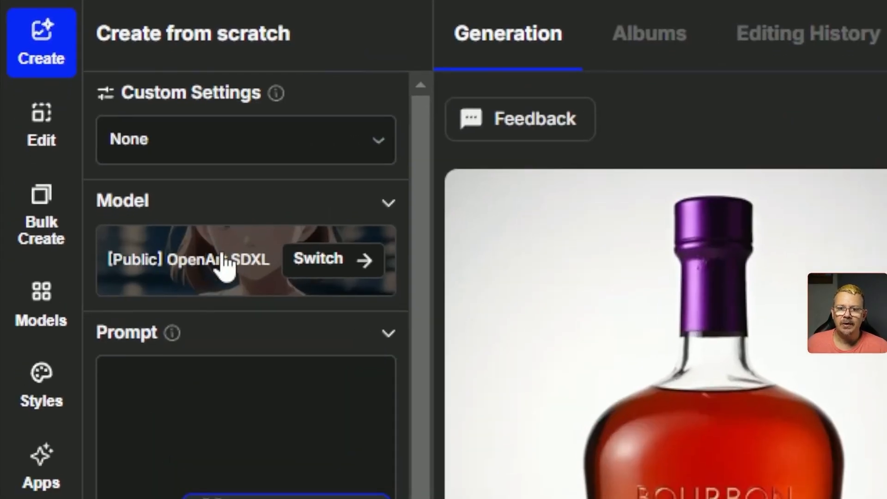
pyautogui.click(318, 258)
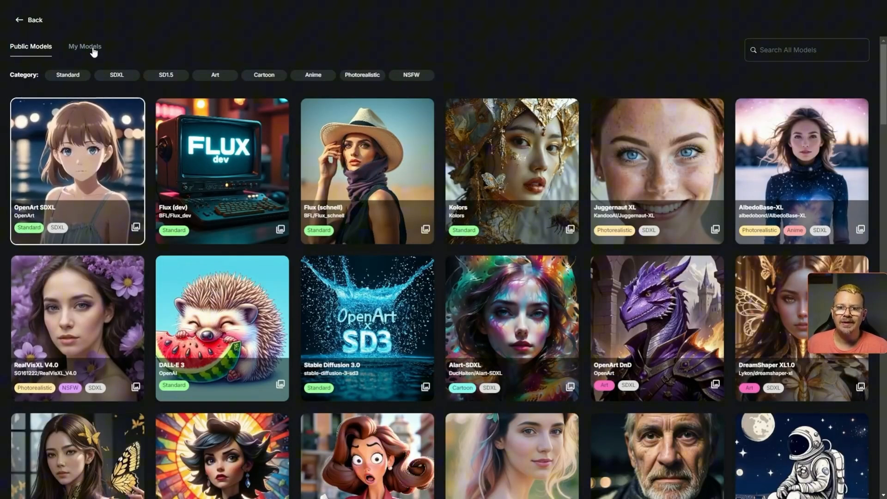
pyautogui.click(85, 46)
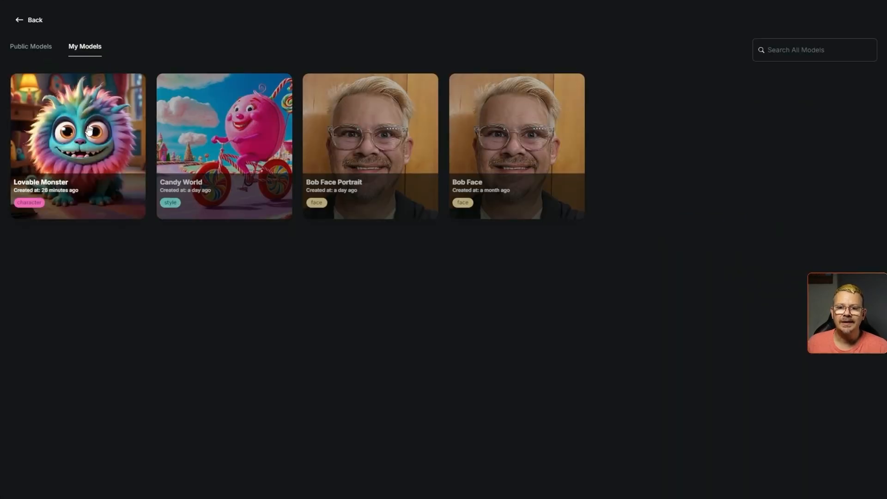
pyautogui.click(78, 146)
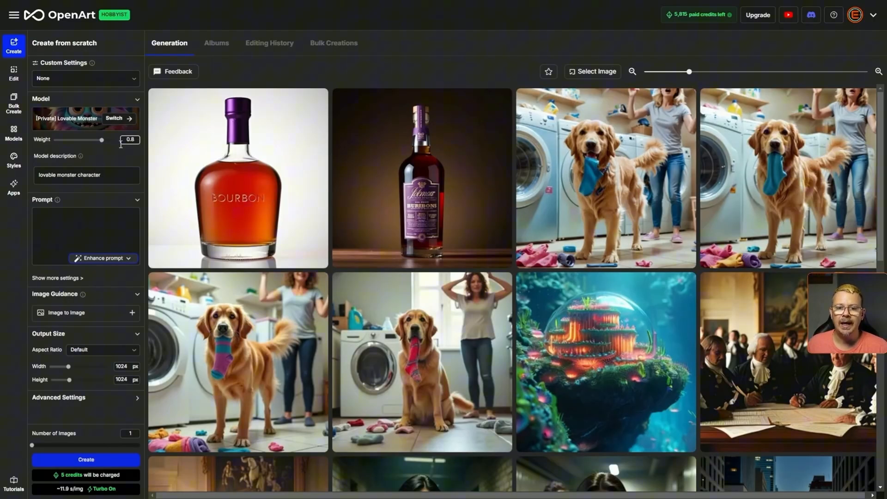
# - Generate two images from the prompt 'a monster in the park'
pyautogui.click(85, 232)
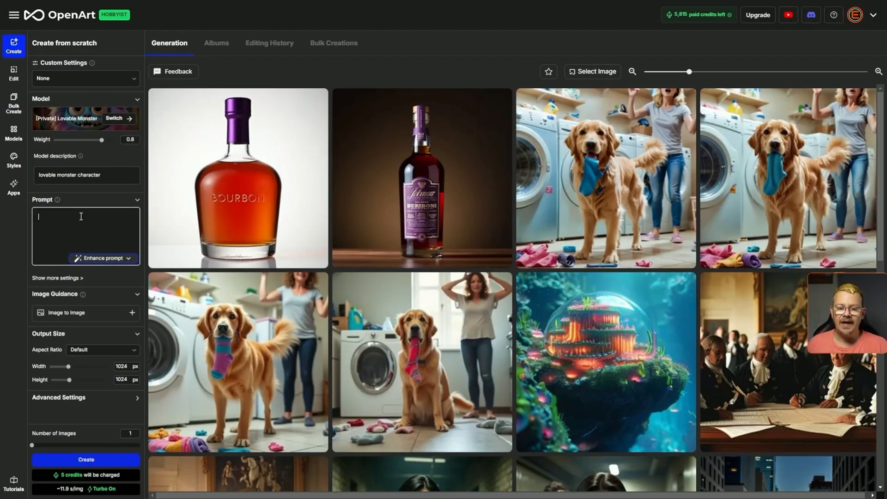
pyautogui.write('a monster in the park')
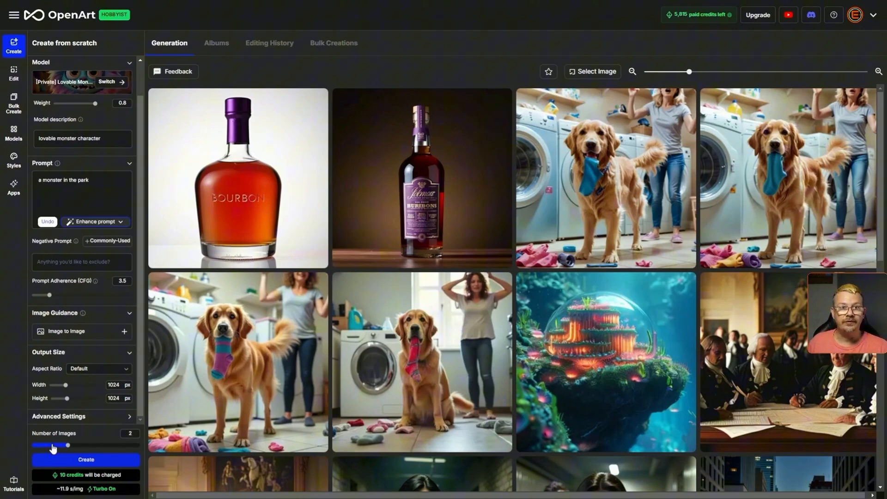
pyautogui.moveTo(97, 442)
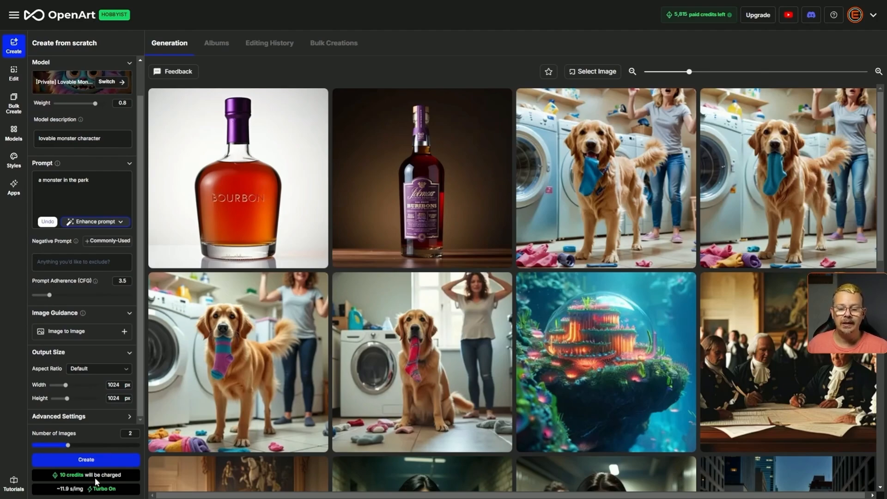
pyautogui.moveTo(86, 459)
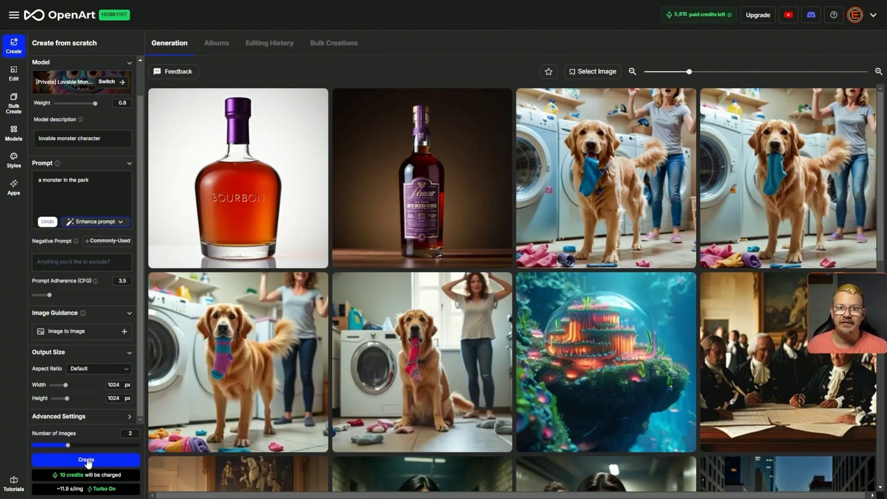
pyautogui.click(86, 459)
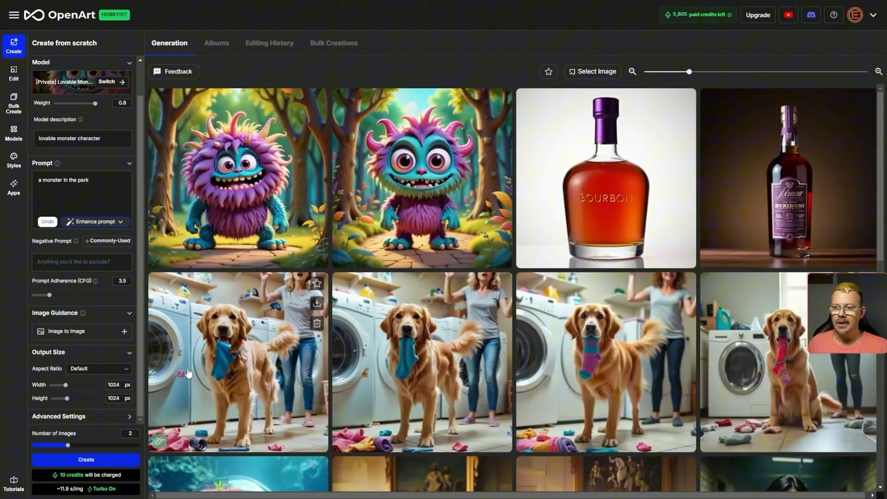
pyautogui.moveTo(677, 48)
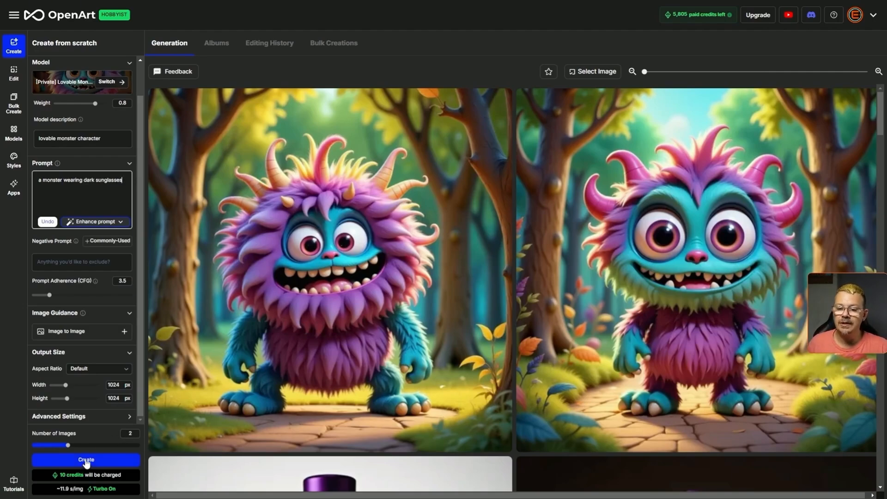
# - Generate two images of the monster wearing dark sunglasses
pyautogui.click(85, 459)
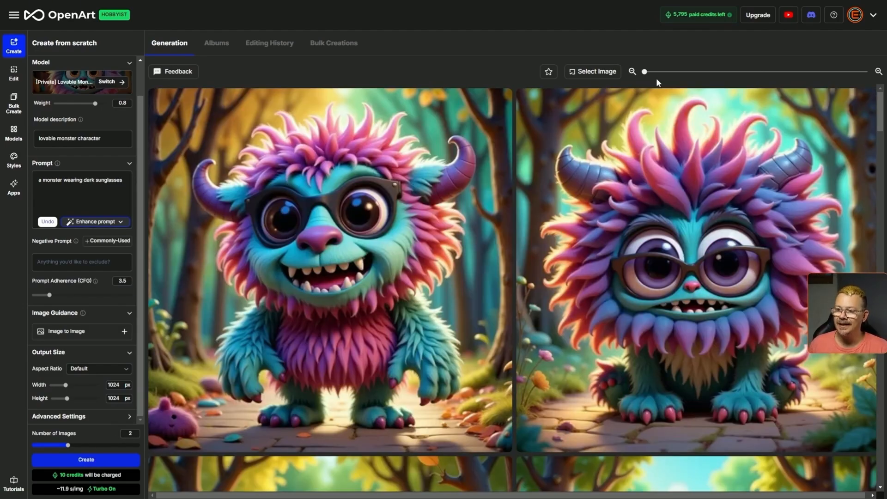
pyautogui.moveTo(705, 74)
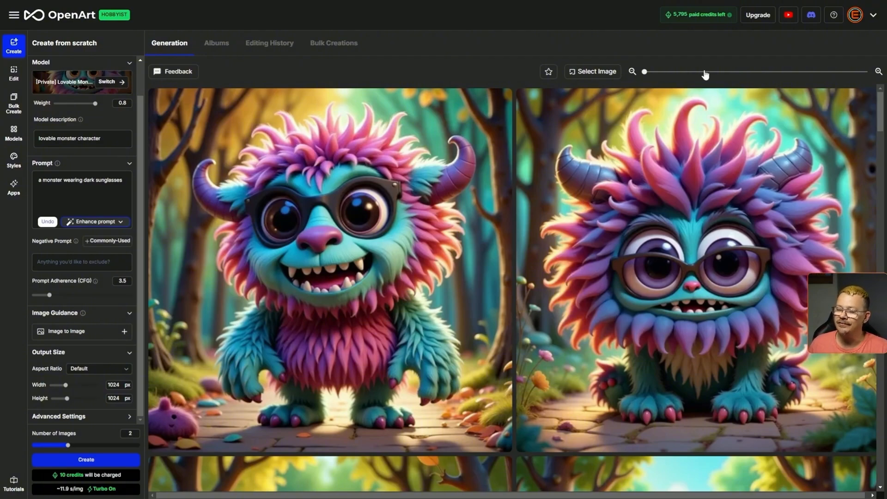
pyautogui.moveTo(729, 244)
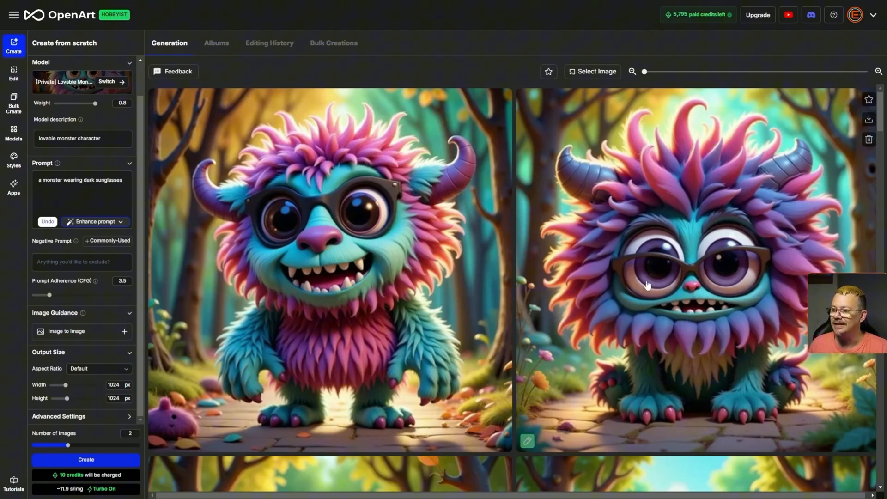
pyautogui.moveTo(294, 250)
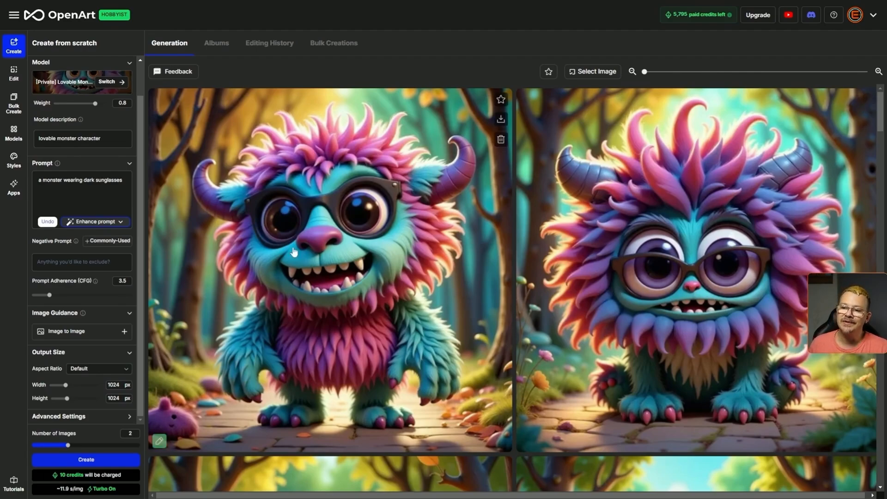
pyautogui.moveTo(367, 214)
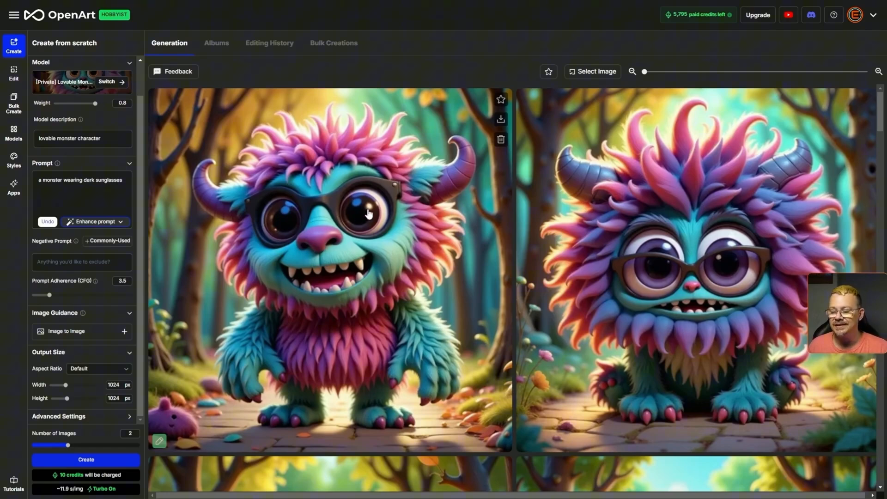
pyautogui.moveTo(313, 329)
pyautogui.write('a monster in an amusement park')
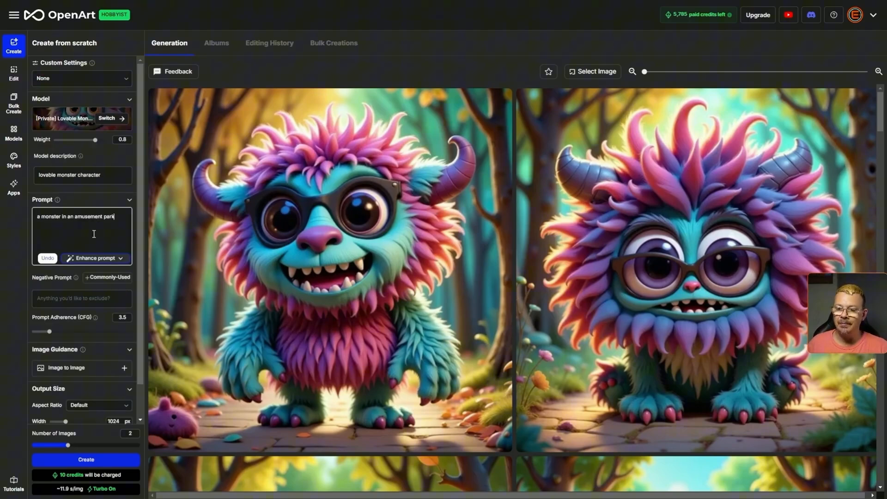
# - Generate amusement-park monster images at the current weight, at weight 1, and again at weight 0.4
pyautogui.click(86, 459)
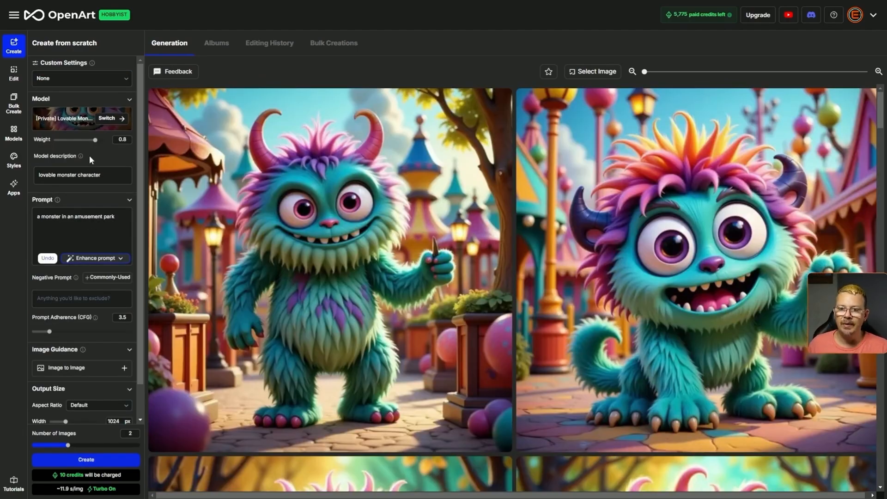
pyautogui.moveTo(95, 147)
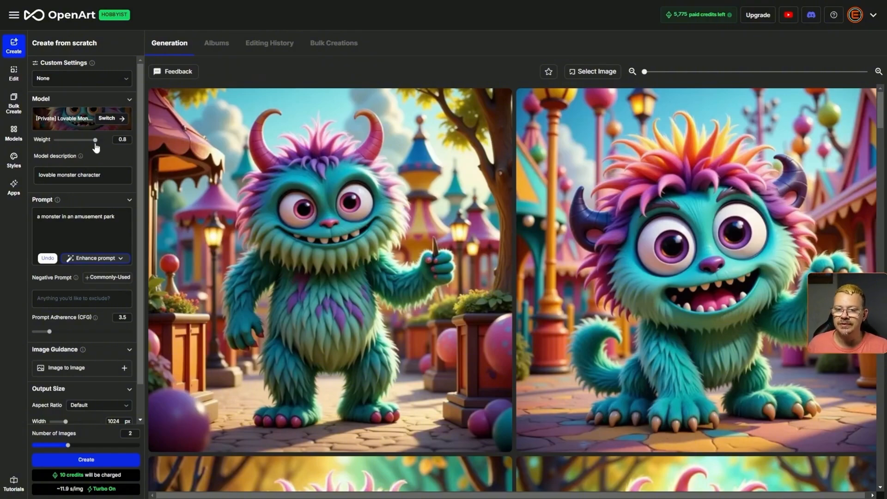
pyautogui.moveTo(94, 139); pyautogui.dragTo(106, 139)
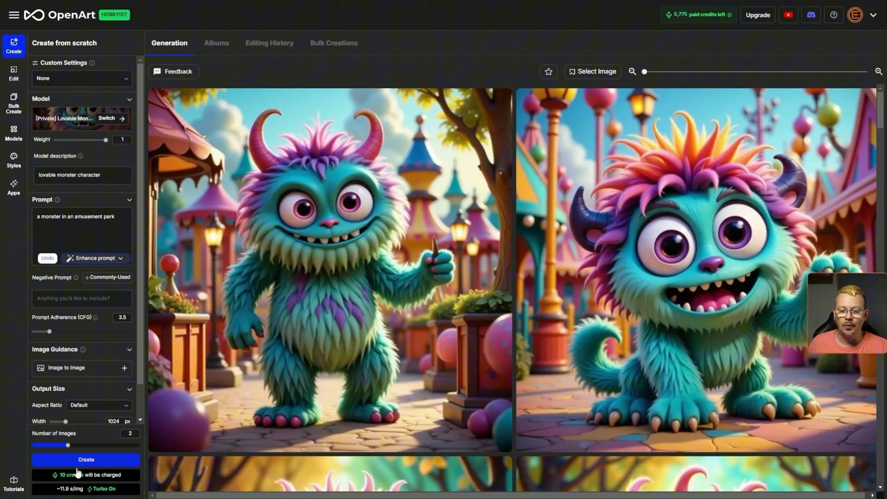
pyautogui.click(86, 459)
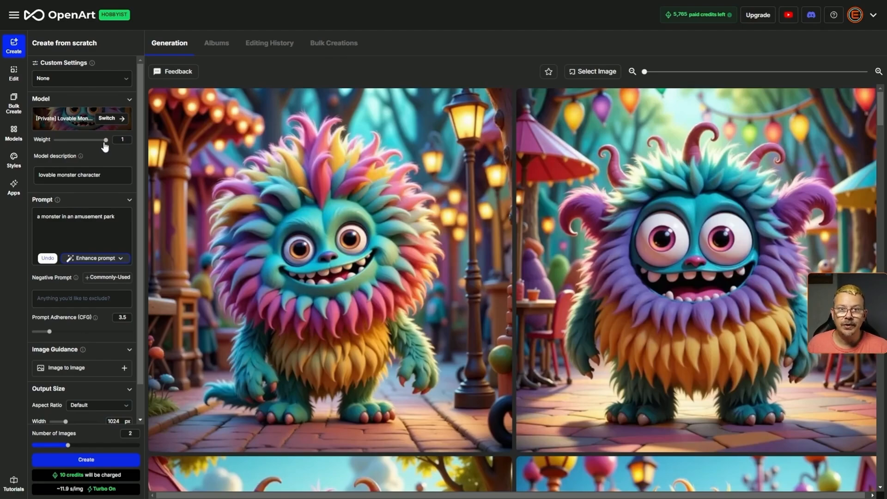
pyautogui.moveTo(105, 140); pyautogui.dragTo(74, 139)
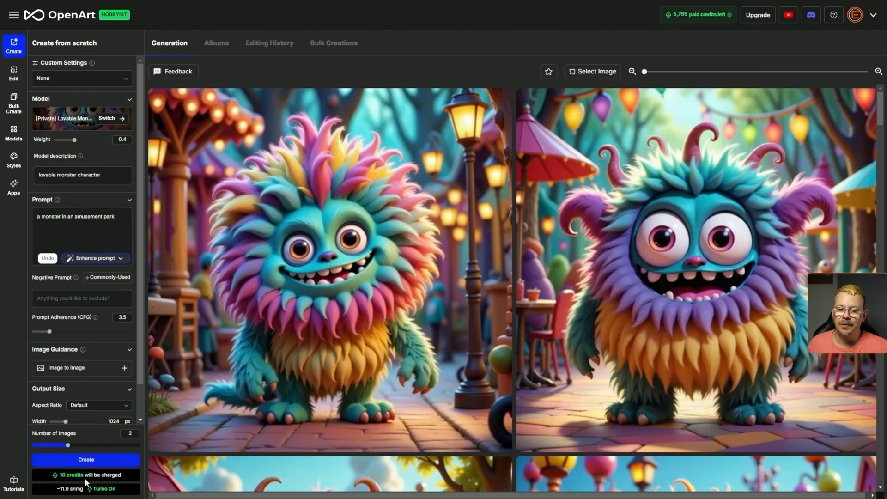
pyautogui.click(86, 460)
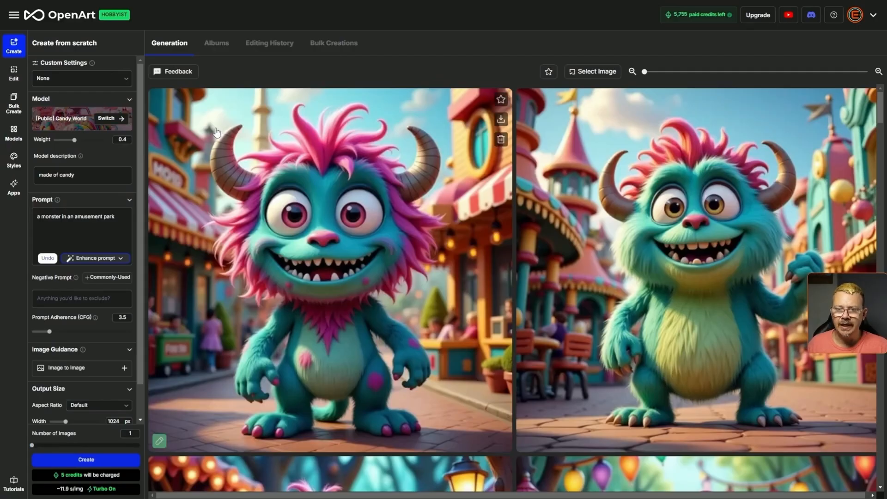
# - Replace the prompt with 'a house' at weight 0.8 and generate 2 candy house images
pyautogui.click(94, 227)
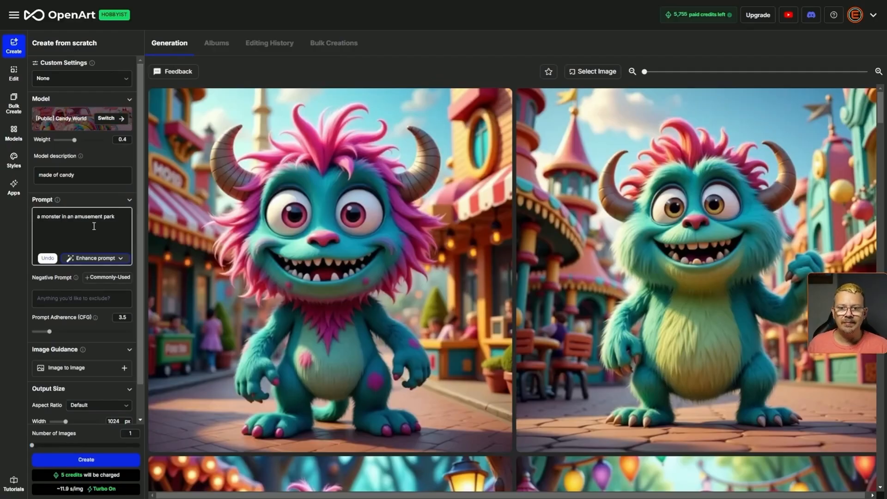
pyautogui.tripleClick(74, 217)
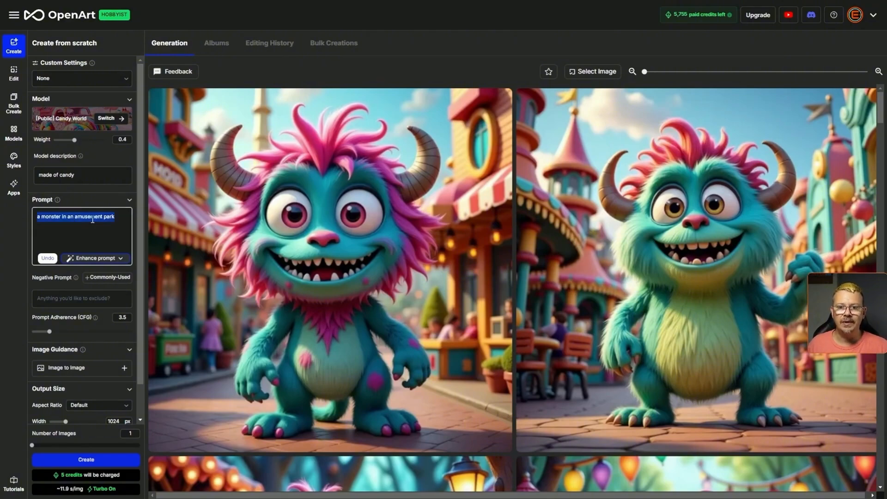
pyautogui.click(61, 258)
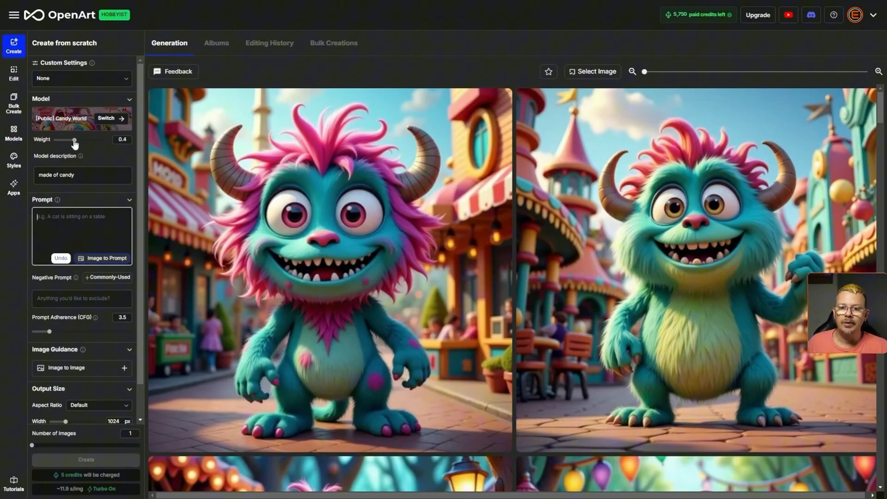
pyautogui.moveTo(72, 139); pyautogui.dragTo(95, 140)
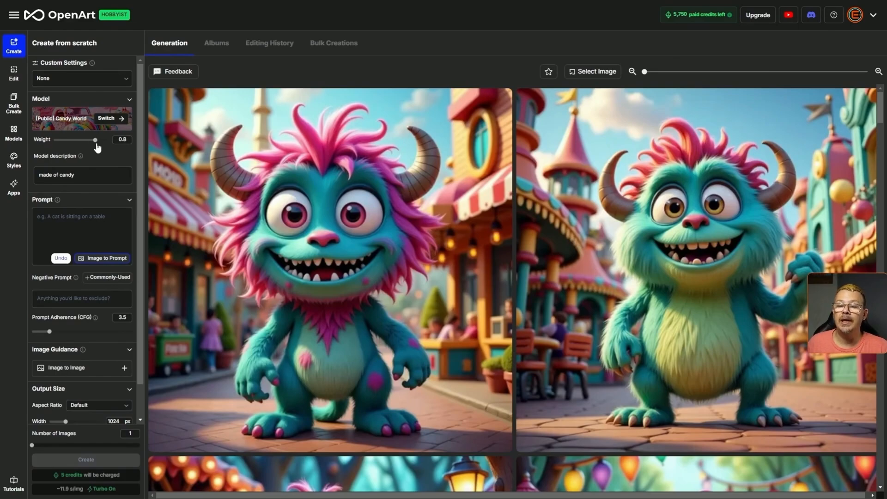
pyautogui.write('a house')
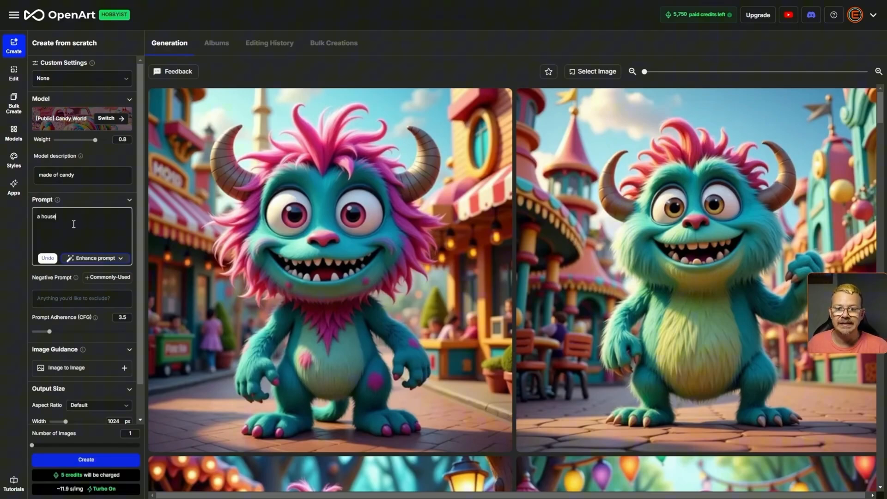
pyautogui.click(83, 299)
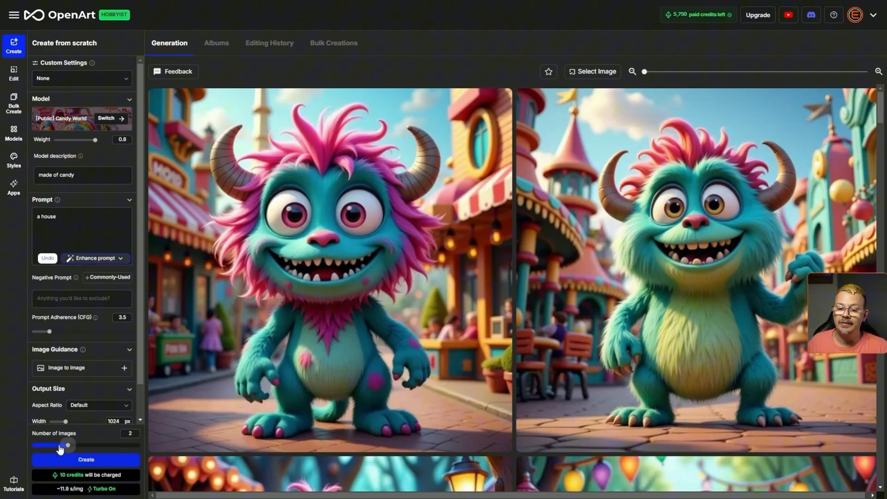
pyautogui.click(86, 460)
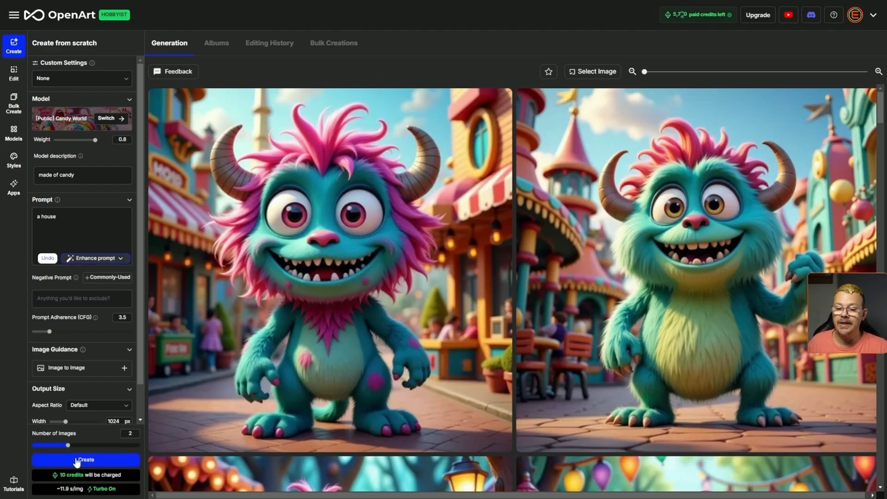
pyautogui.click(85, 459)
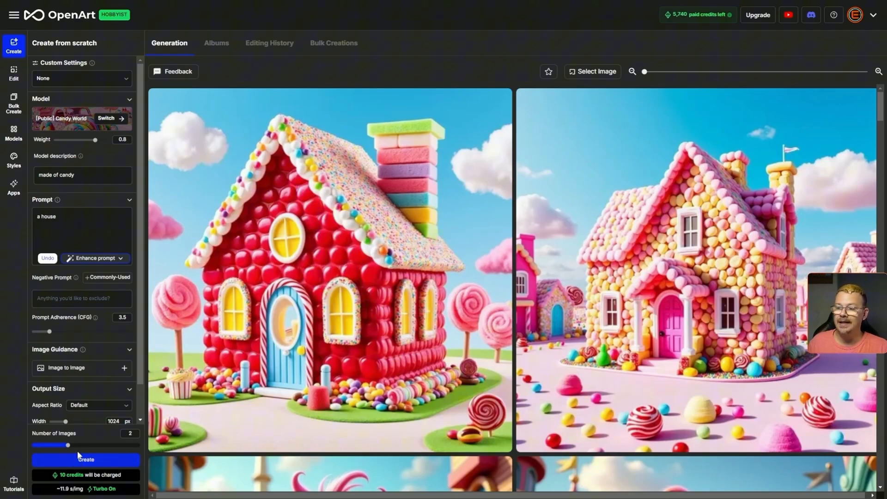
# - Generate candy houses at weight 1, then a main street, spaceships and a skittles building, and go to My Models
pyautogui.moveTo(96, 140); pyautogui.dragTo(106, 139)
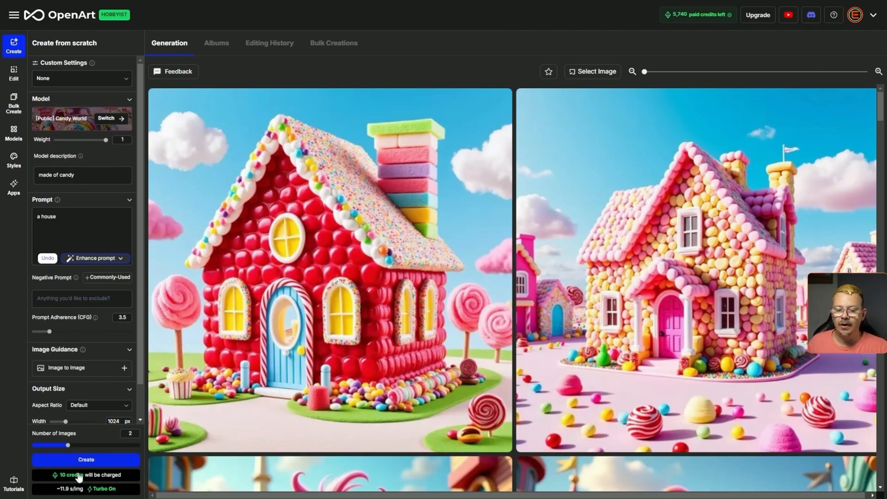
pyautogui.click(85, 459)
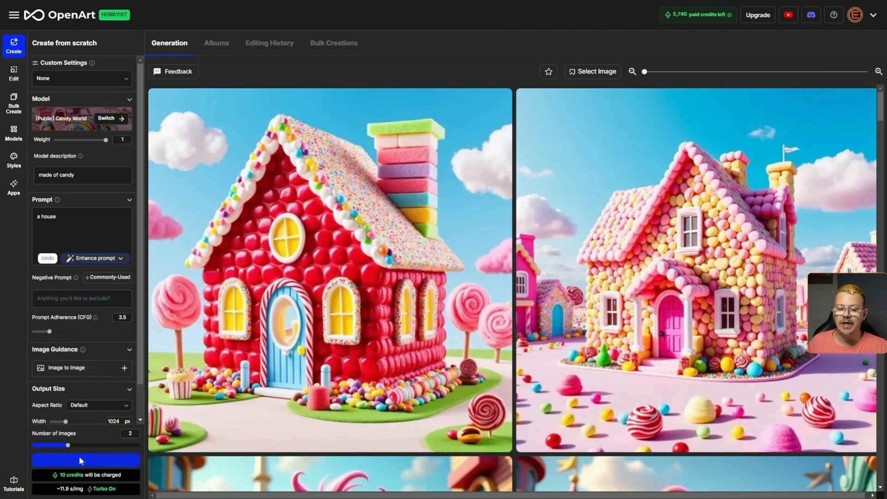
pyautogui.click(86, 459)
pyautogui.write('main street in a small town')
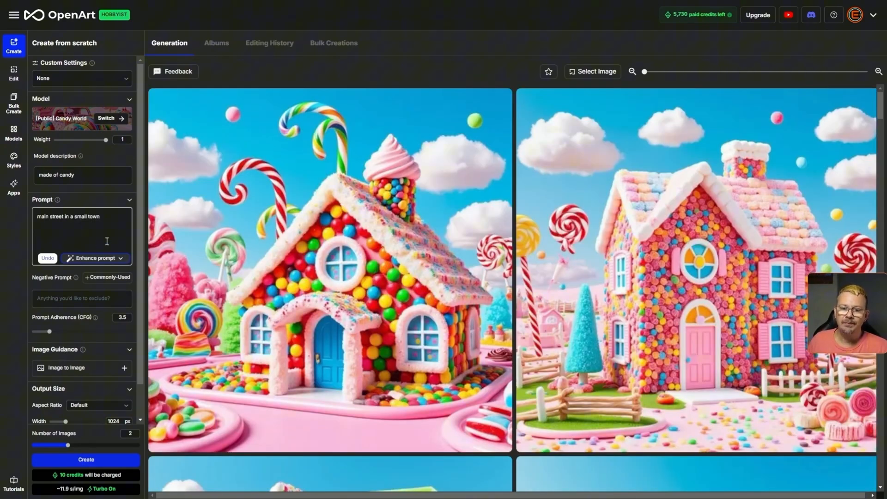
pyautogui.click(86, 459)
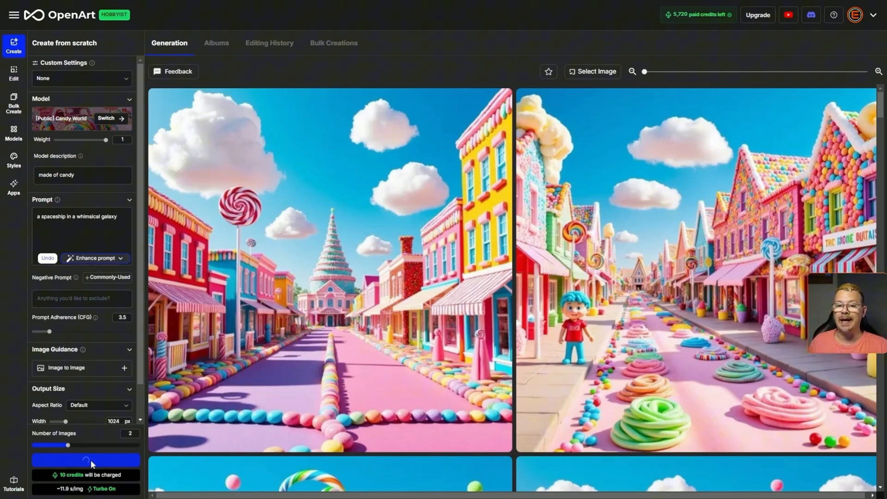
pyautogui.click(86, 460)
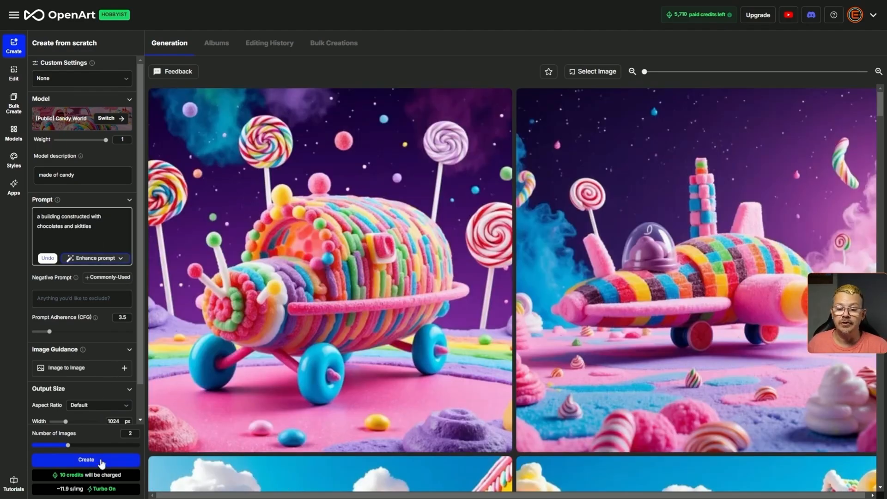
pyautogui.click(86, 460)
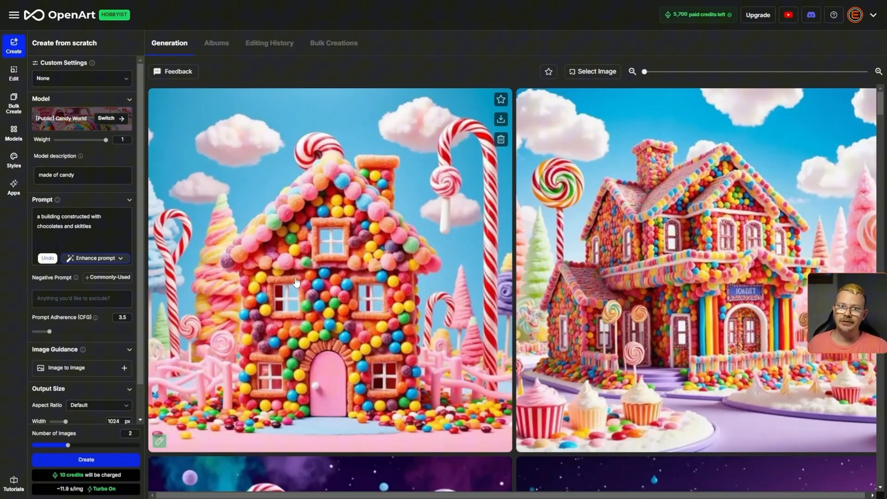
pyautogui.click(14, 133)
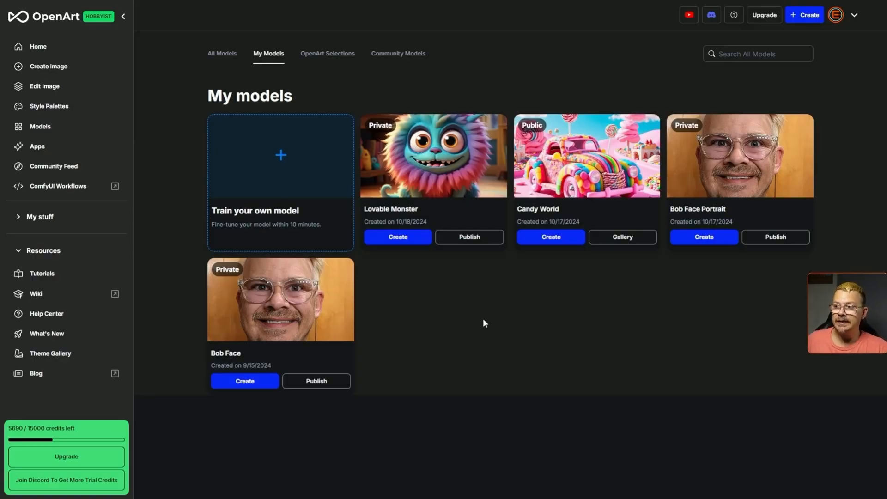
pyautogui.moveTo(651, 123)
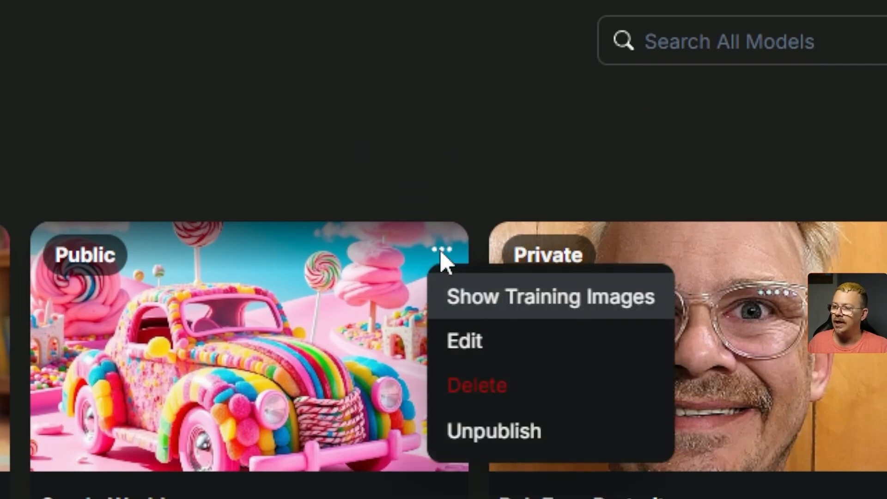
# - Browse through the Candy World model's training images gallery
pyautogui.click(550, 297)
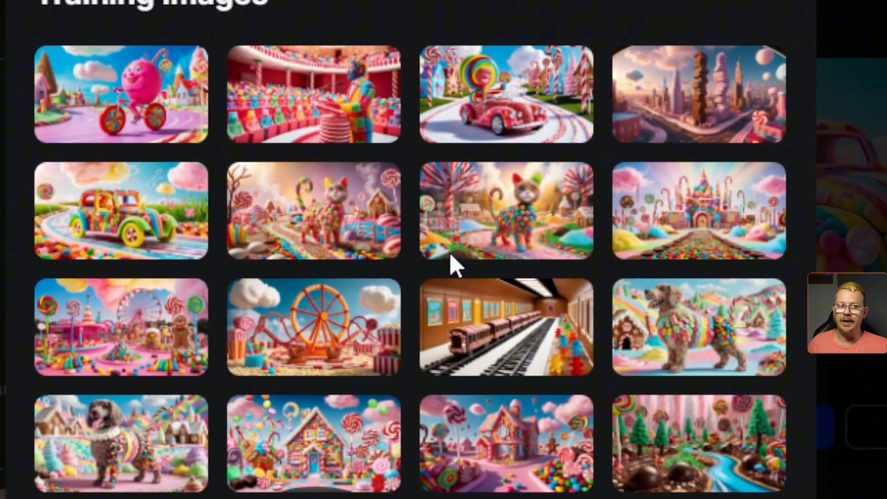
pyautogui.scroll(-3)
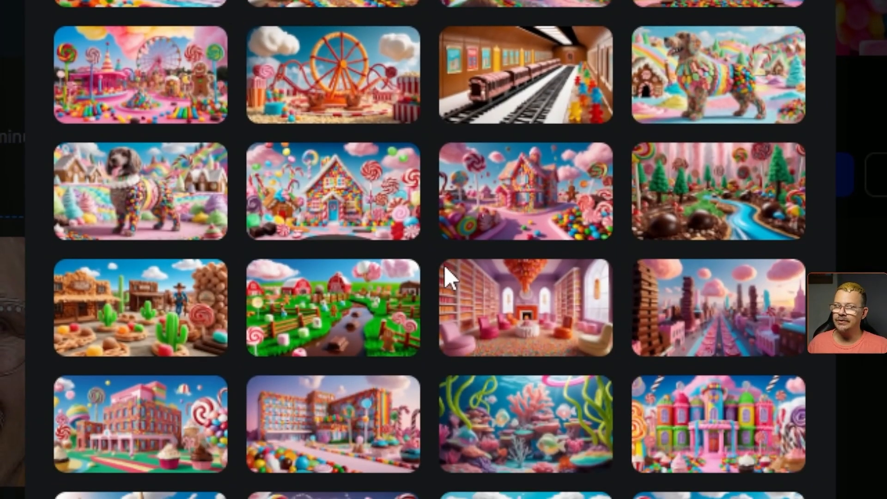
pyautogui.scroll(-3)
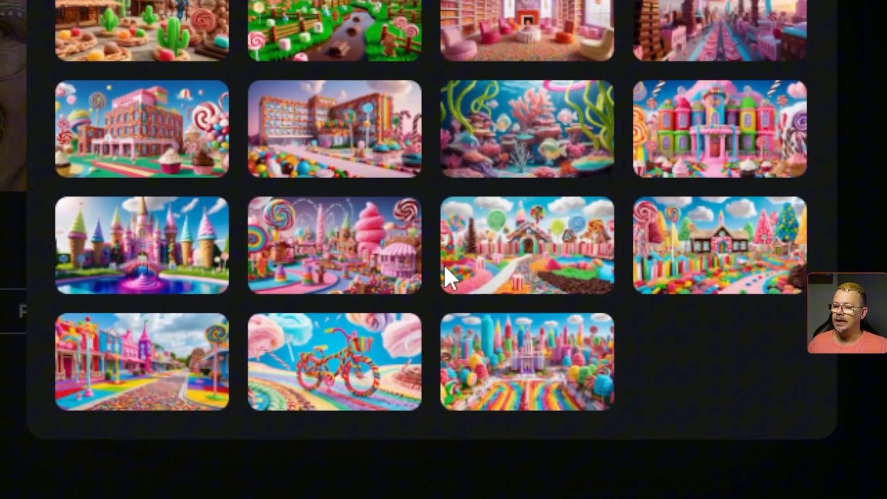
pyautogui.scroll(-3)
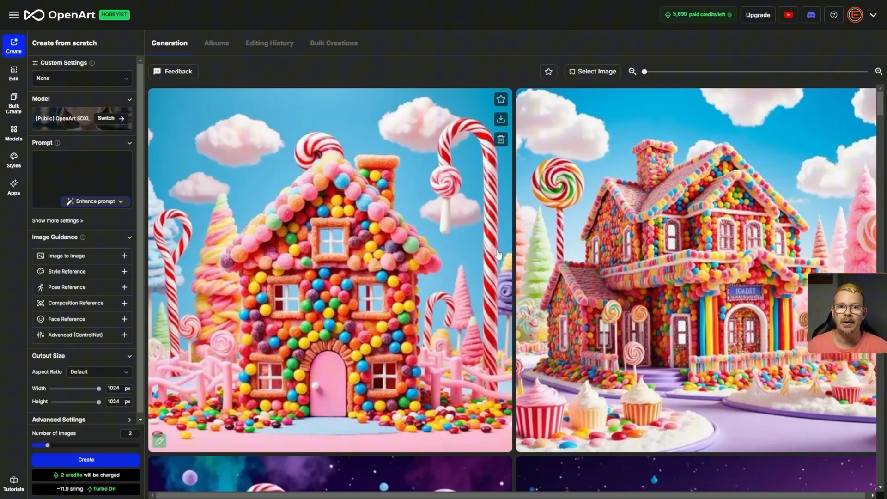
# - Load the private Bob Face Portrait model and set its weight to 1
pyautogui.click(82, 179)
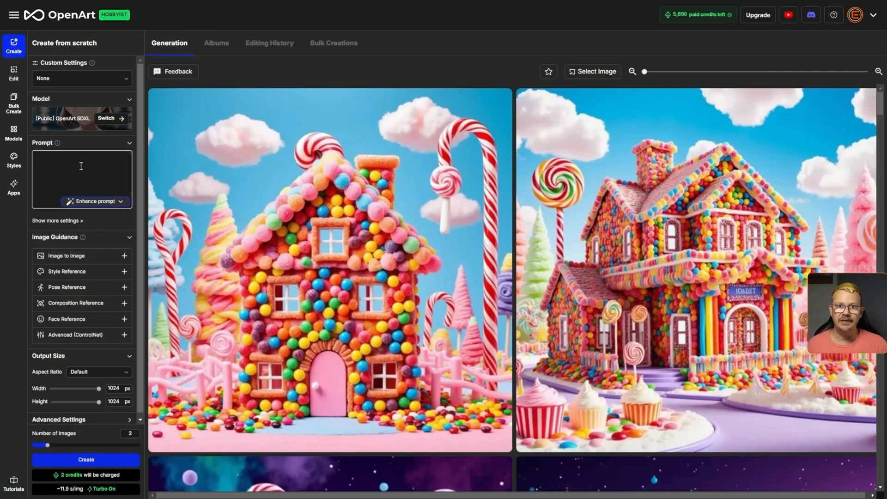
pyautogui.click(105, 118)
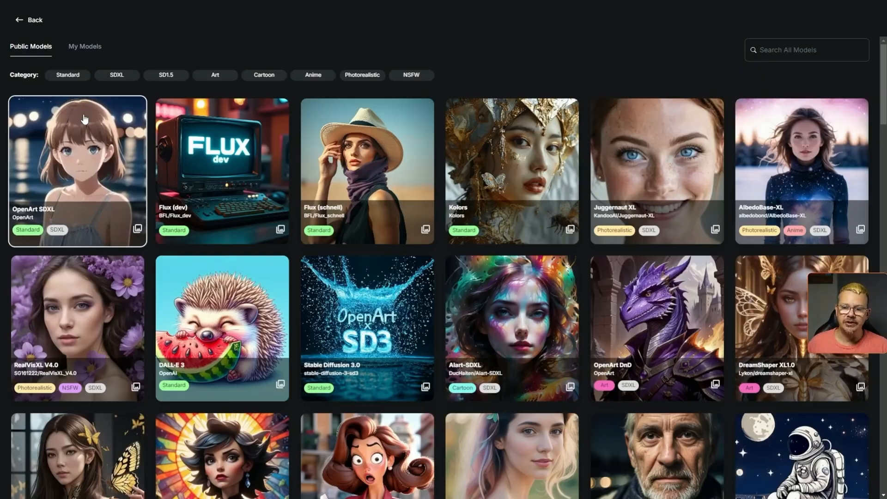
pyautogui.click(84, 46)
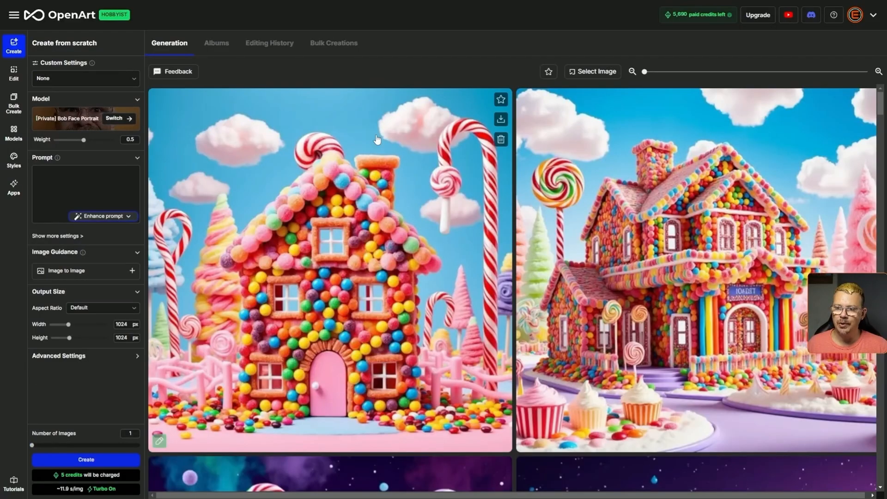
pyautogui.moveTo(77, 119)
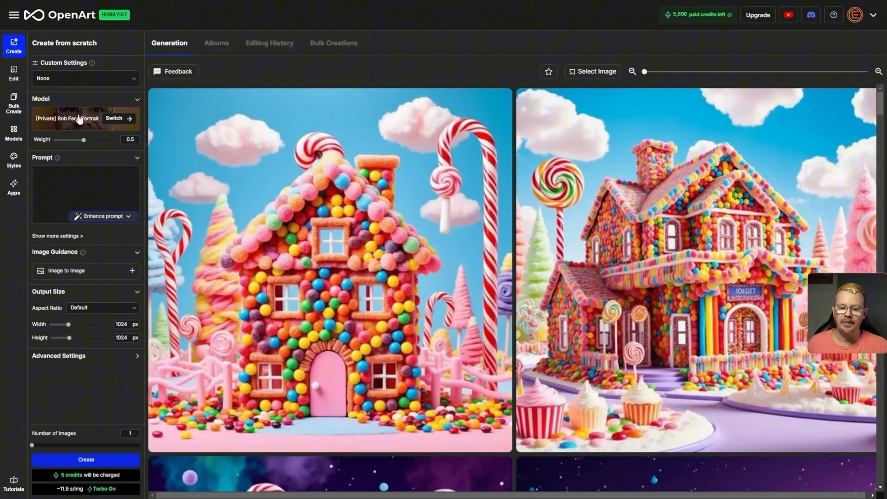
pyautogui.moveTo(83, 139); pyautogui.dragTo(113, 139)
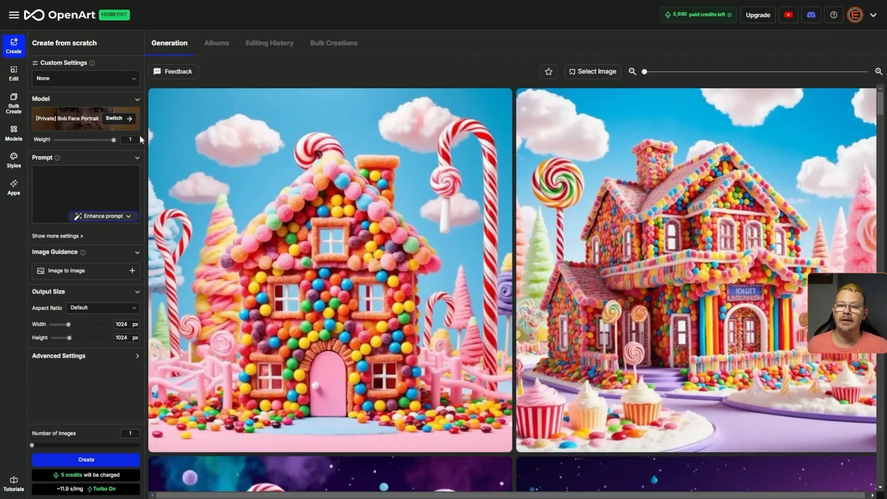
pyautogui.moveTo(112, 147)
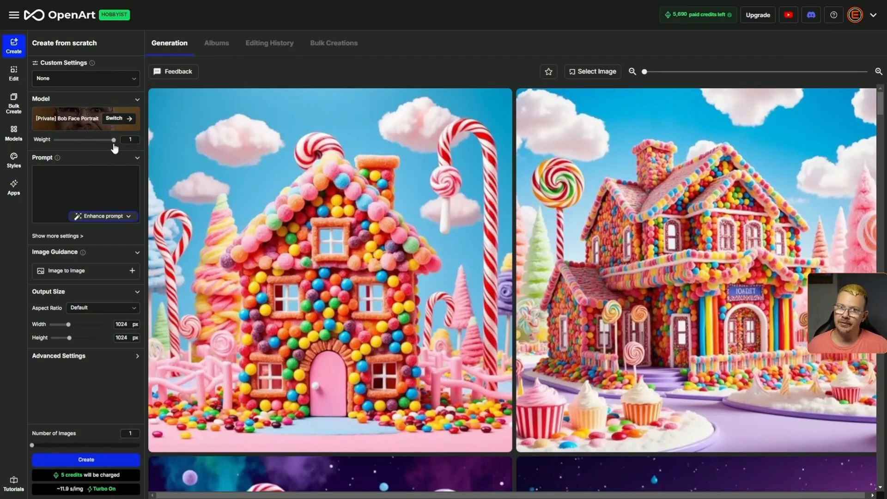
pyautogui.moveTo(113, 142)
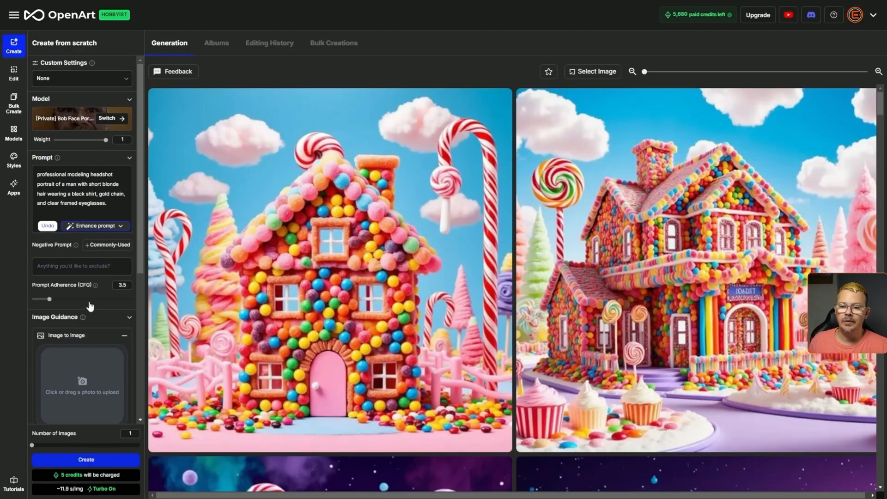
# - Generate two professional headshots of the blonde man in glasses from the headshot prompt
pyautogui.scroll(-3)
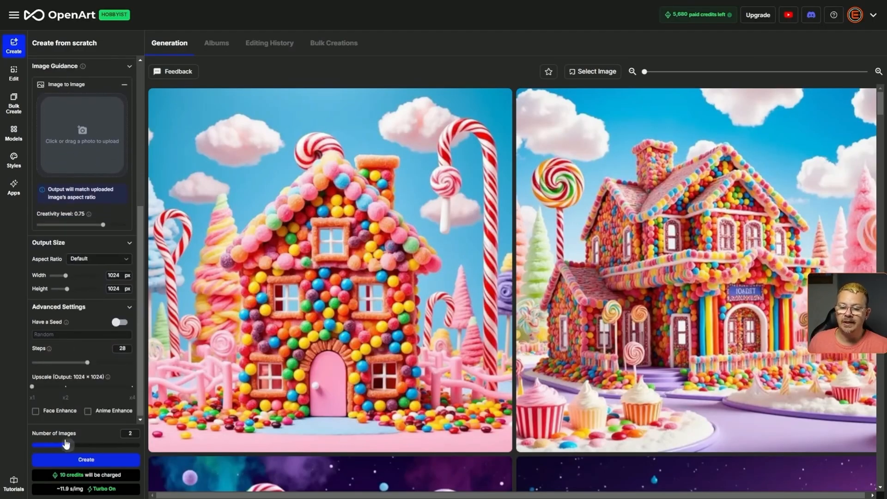
pyautogui.click(86, 459)
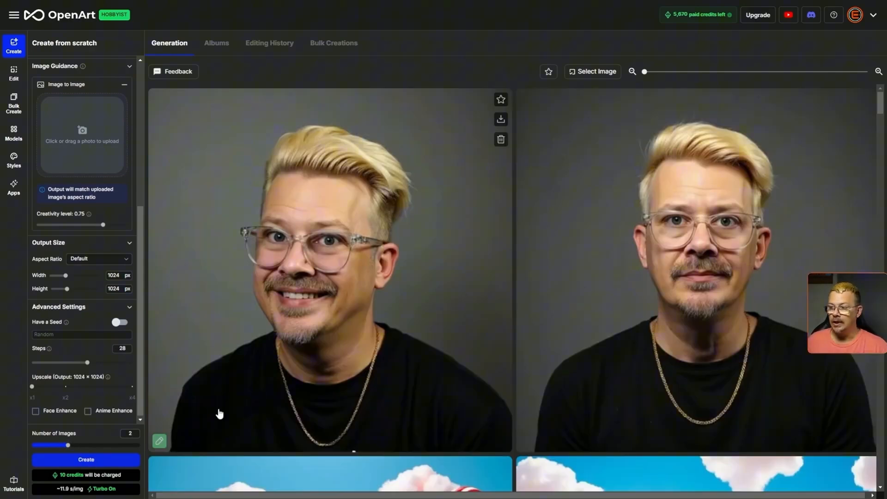
pyautogui.moveTo(304, 401)
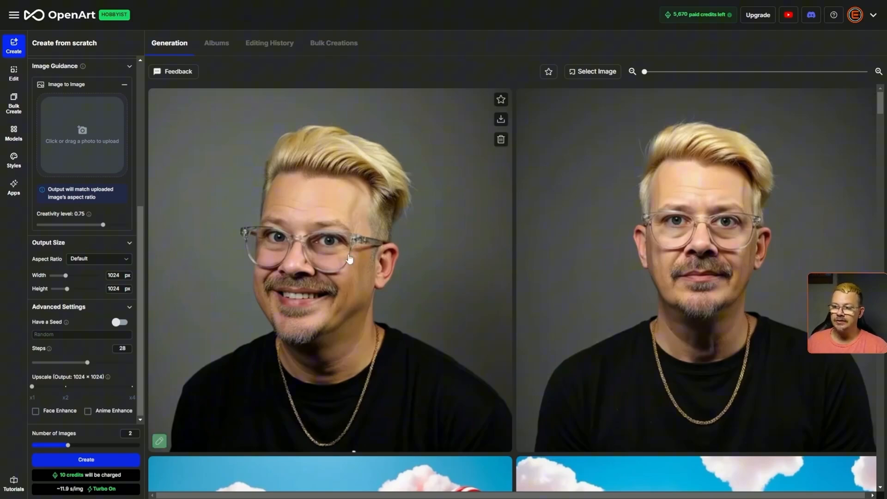
pyautogui.moveTo(315, 323)
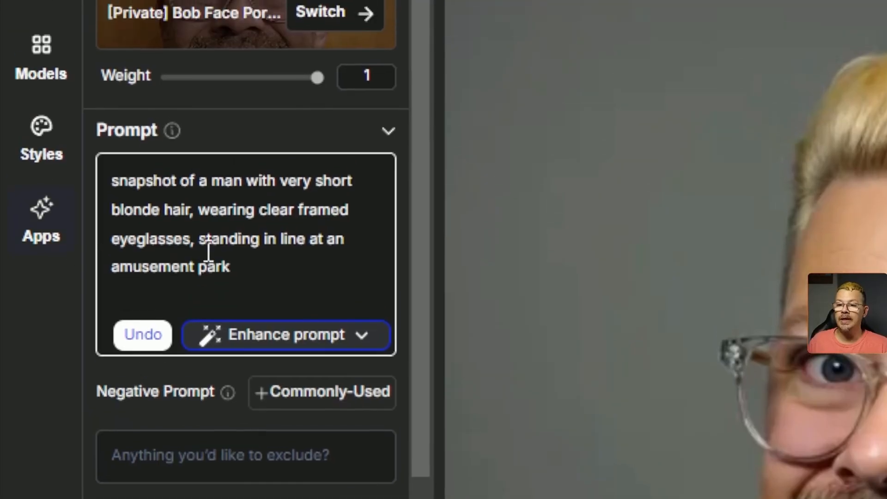
pyautogui.moveTo(300, 258)
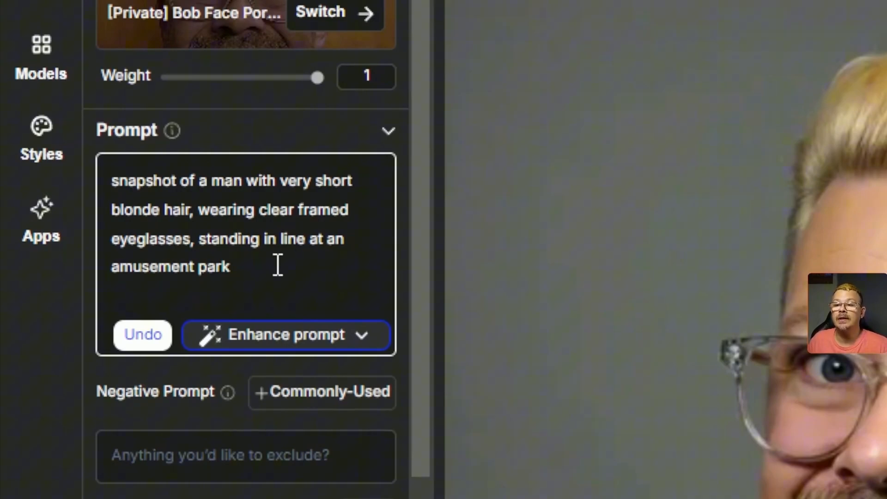
# - Scroll the settings panel while the amusement-park snapshot images are produced
pyautogui.scroll(-3)
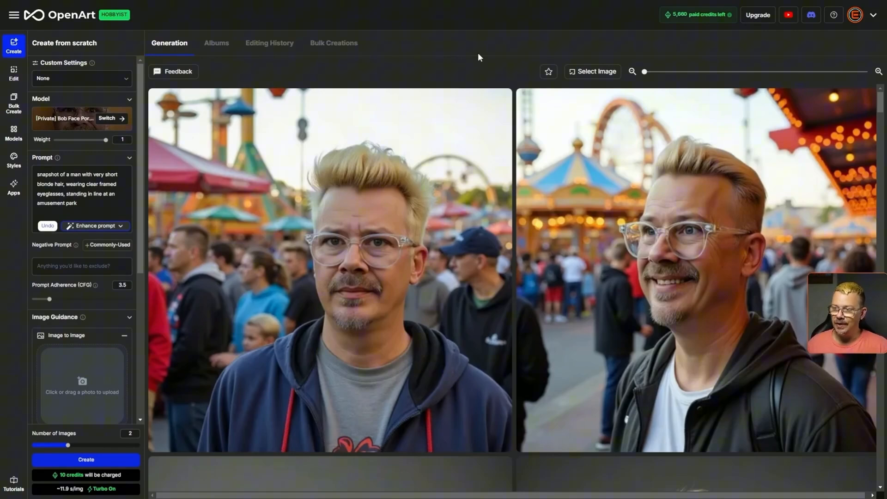
pyautogui.moveTo(488, 316)
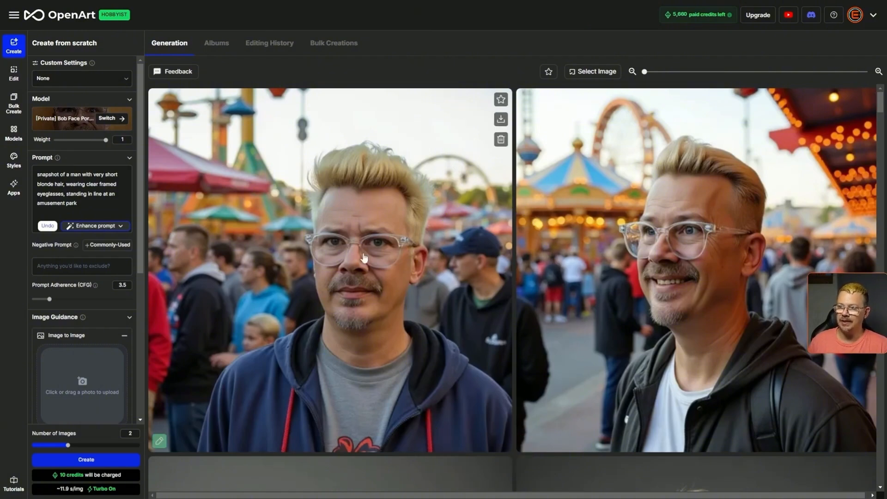
pyautogui.moveTo(362, 360)
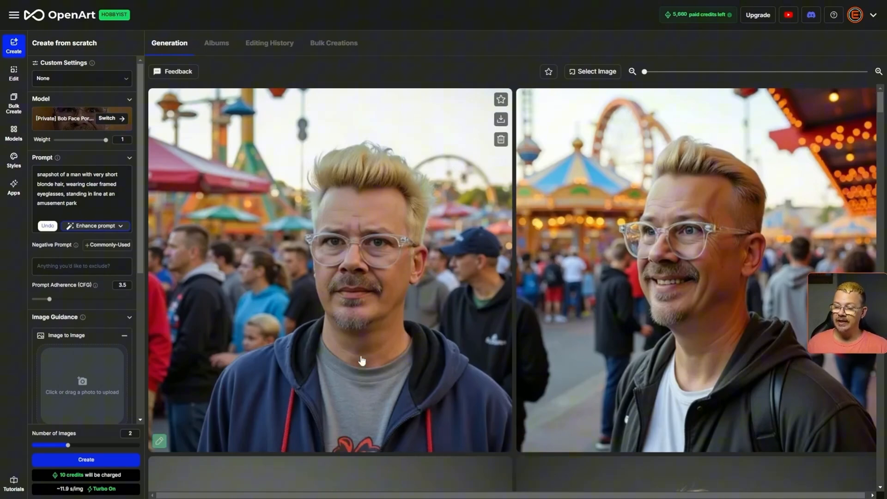
pyautogui.moveTo(805, 264)
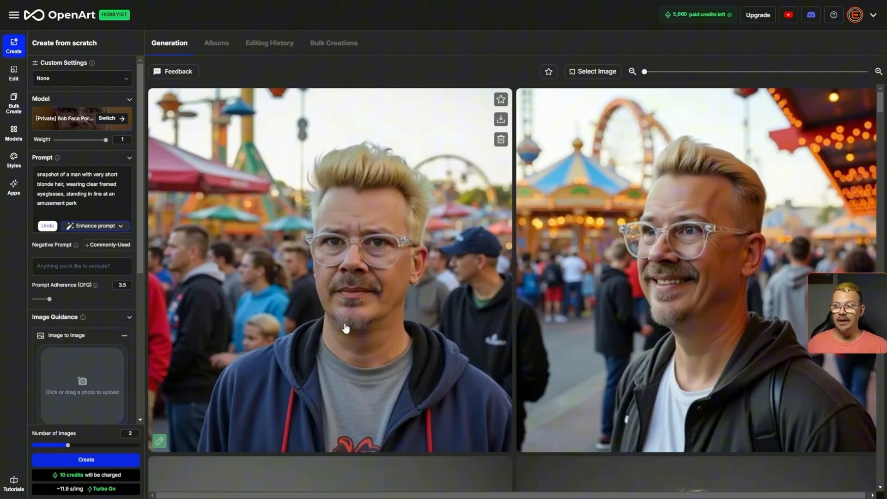
pyautogui.moveTo(344, 350)
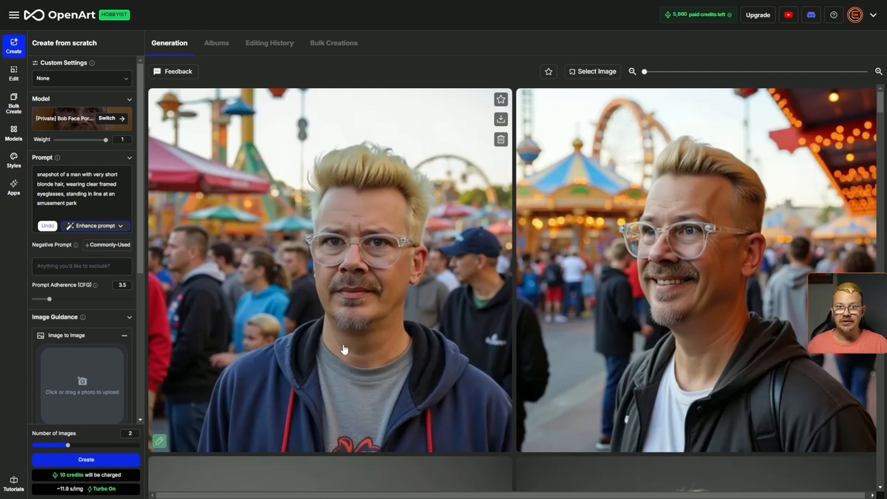
pyautogui.moveTo(198, 266)
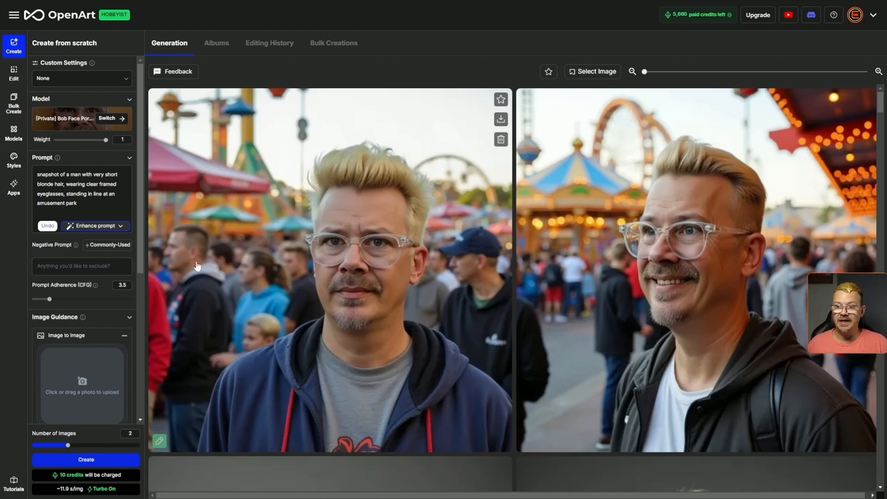
pyautogui.moveTo(226, 267)
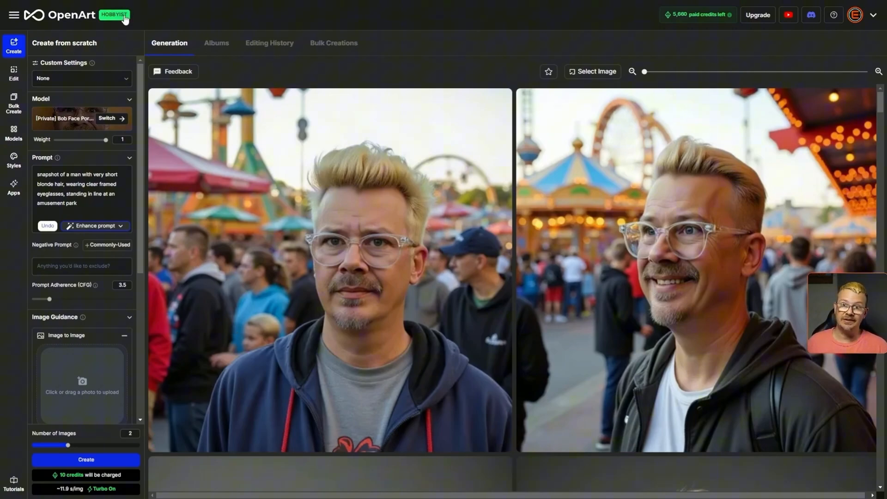
# - Open the subscription plans and pricing overlay from the HOBBYIST badge
pyautogui.click(114, 15)
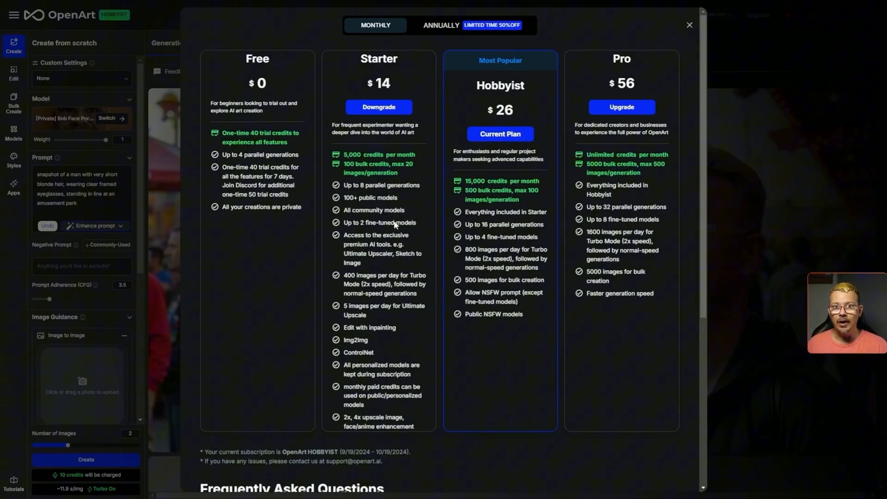
pyautogui.moveTo(344, 225)
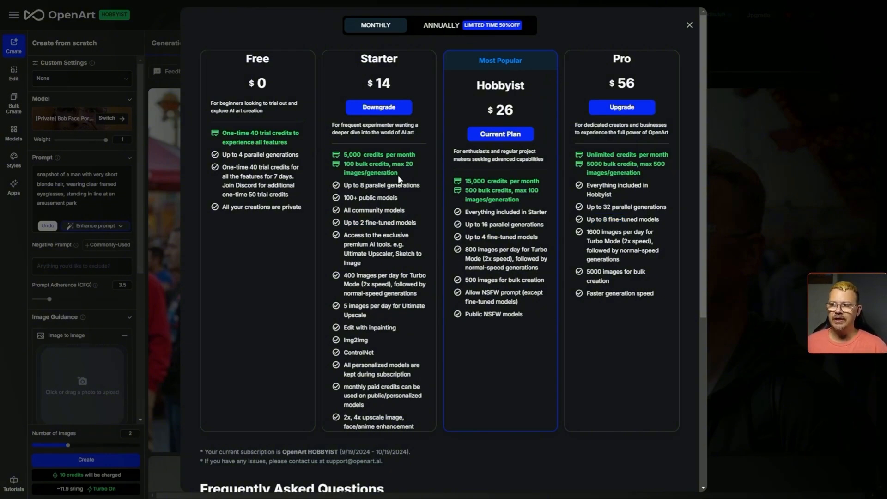
pyautogui.moveTo(514, 101)
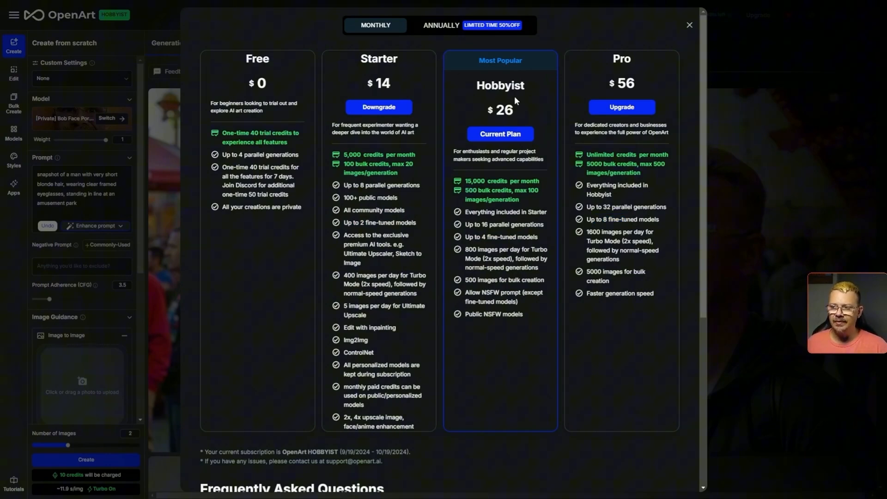
pyautogui.moveTo(488, 84)
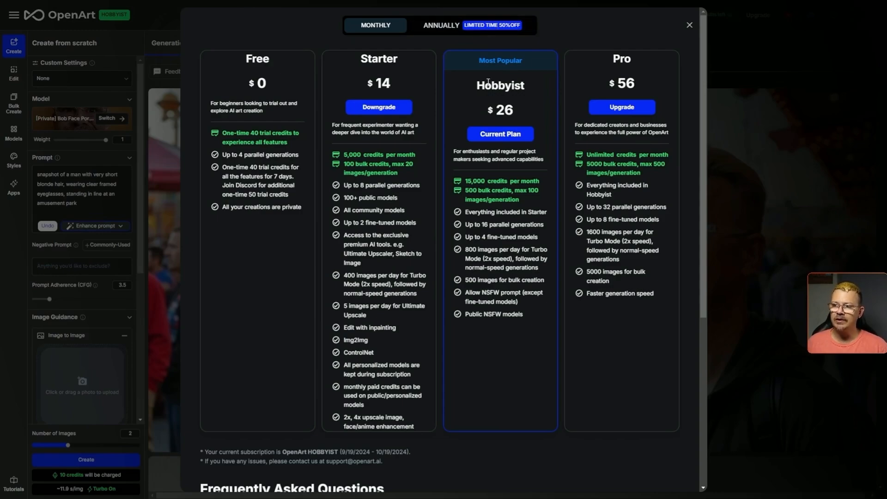
pyautogui.moveTo(473, 25)
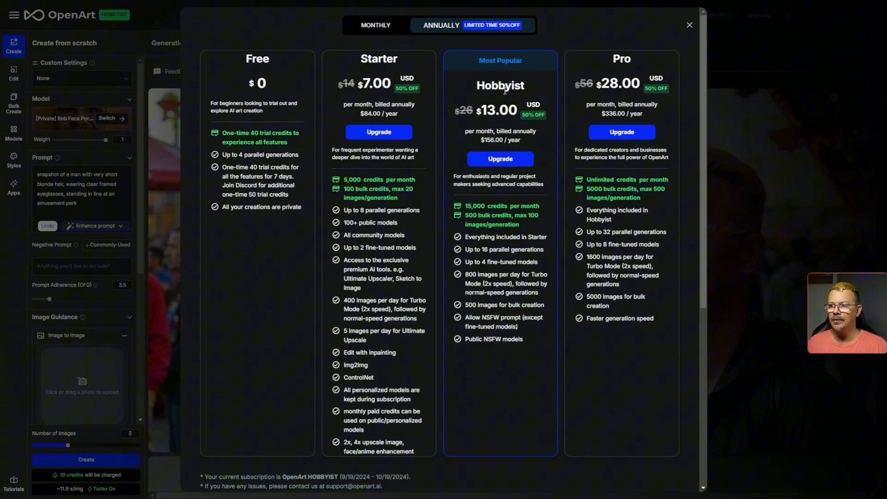
pyautogui.moveTo(470, 141)
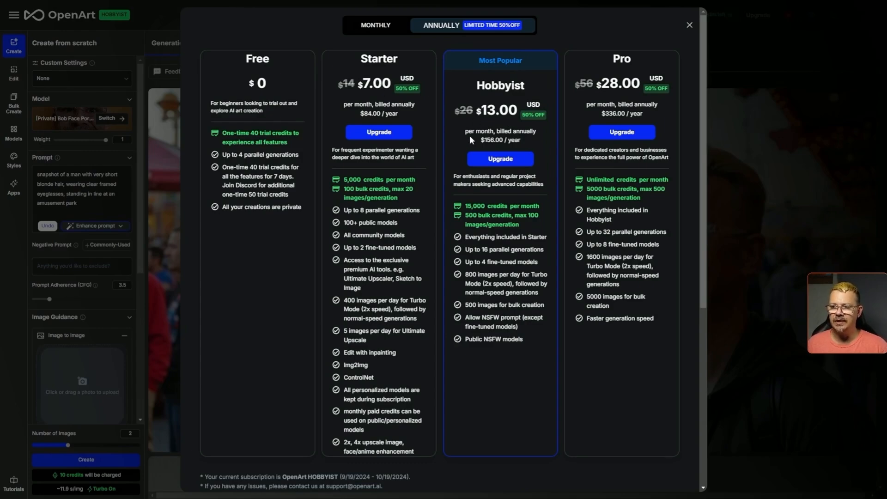
pyautogui.moveTo(471, 334)
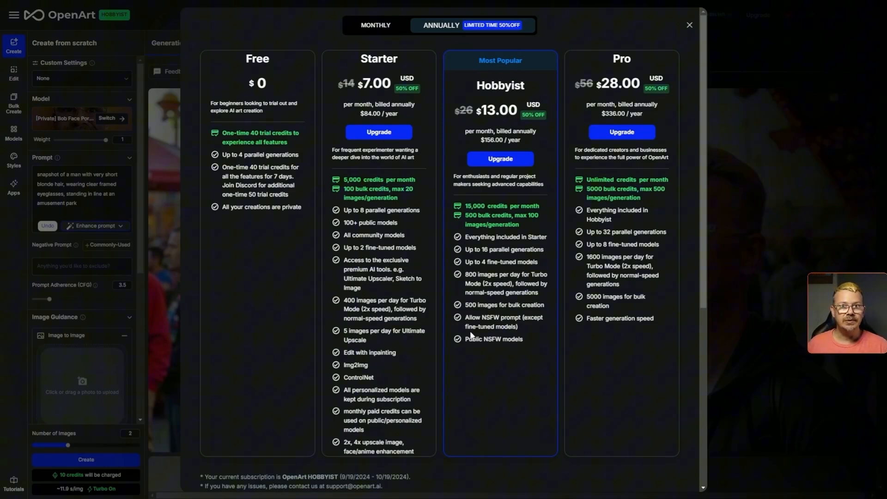
pyautogui.moveTo(478, 357)
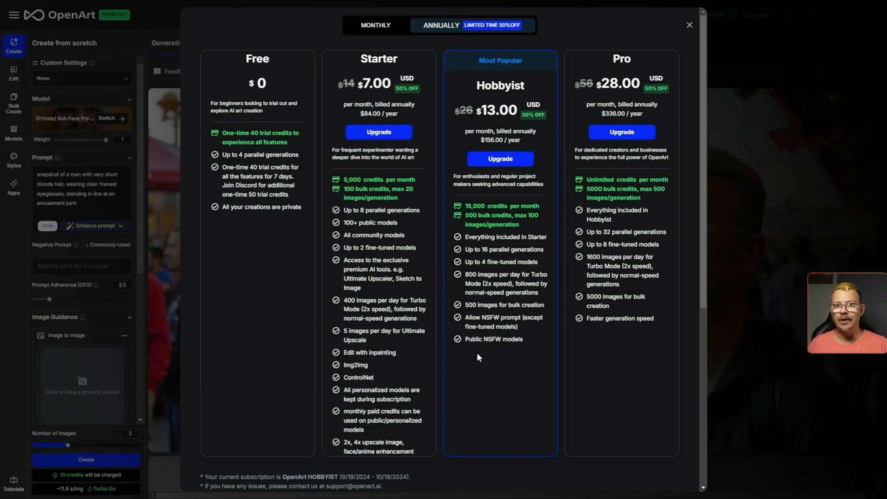
pyautogui.moveTo(519, 304)
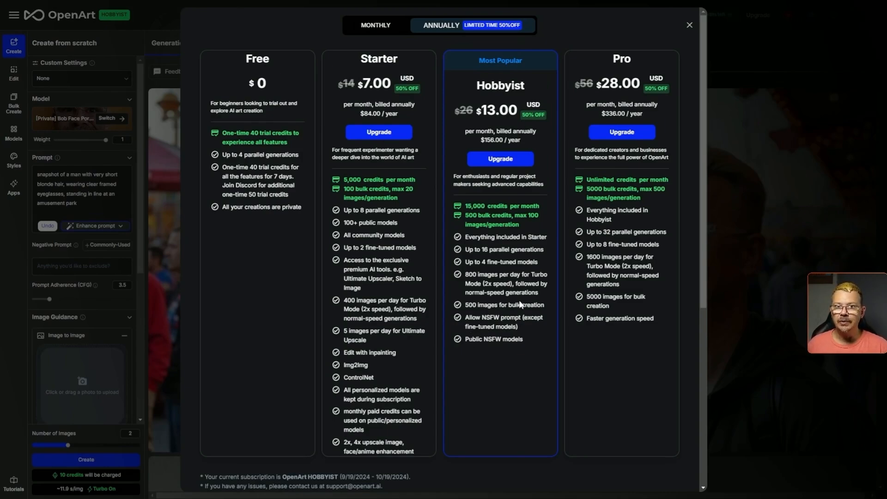
pyautogui.moveTo(521, 294)
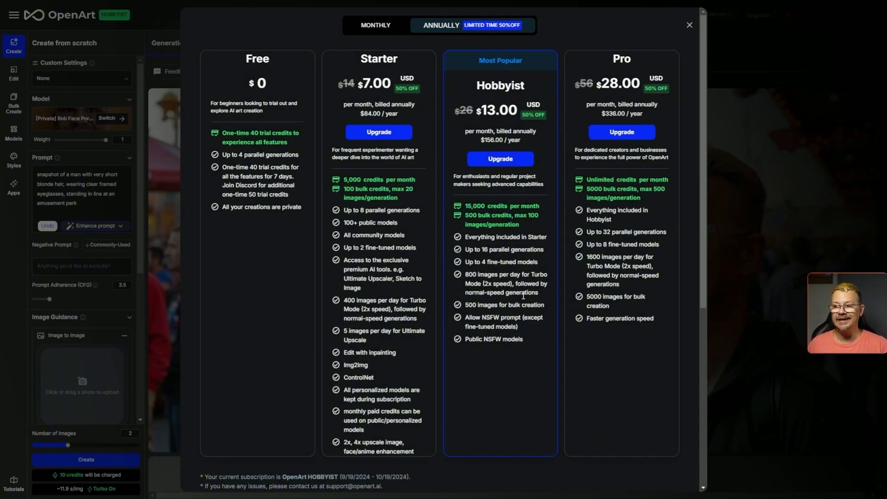